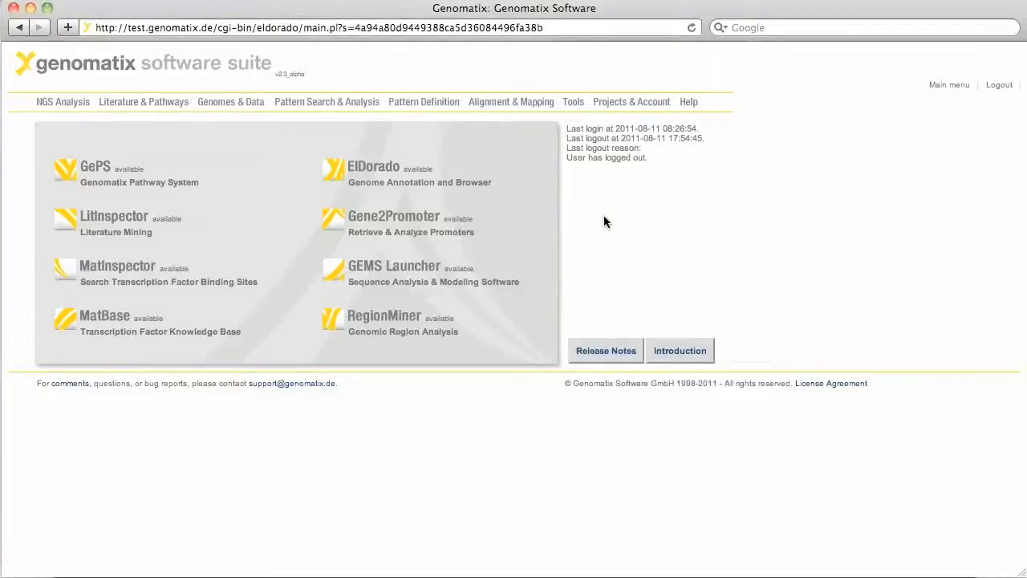
# Launch GeneRanker from the Tools menu of the Genomatix Software Suite.
pyautogui.click(573, 101)
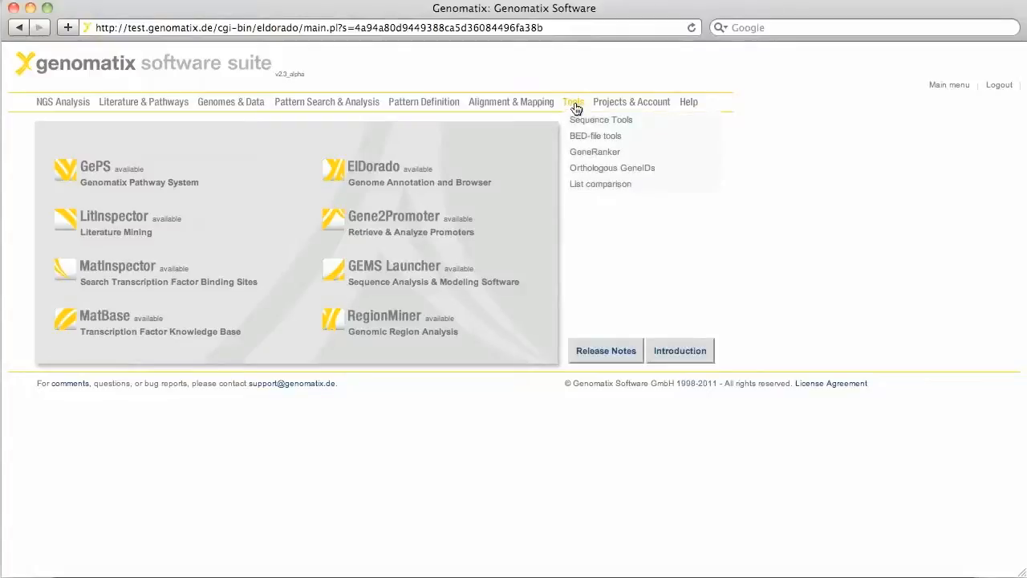
pyautogui.moveTo(630, 157)
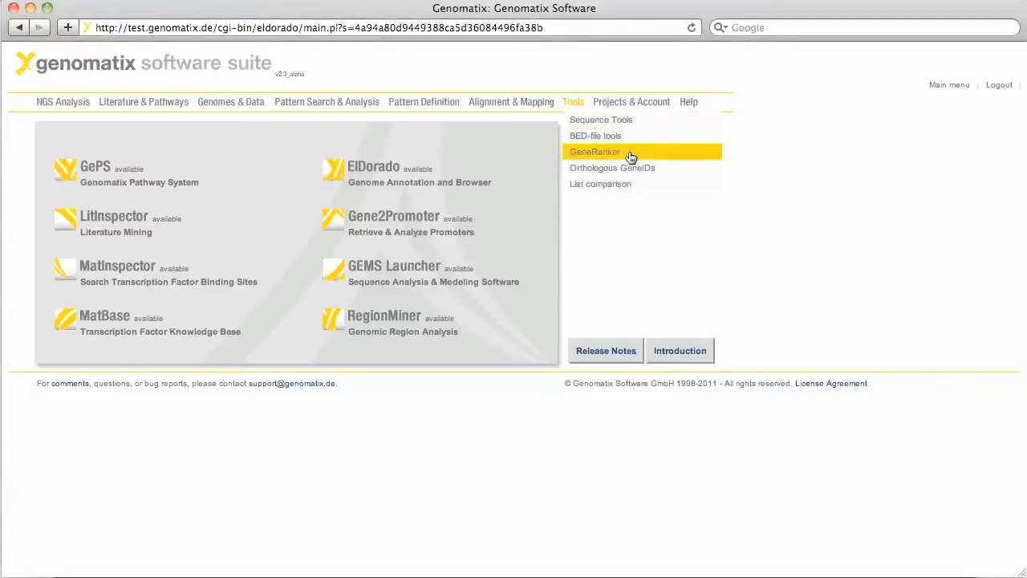
pyautogui.click(595, 152)
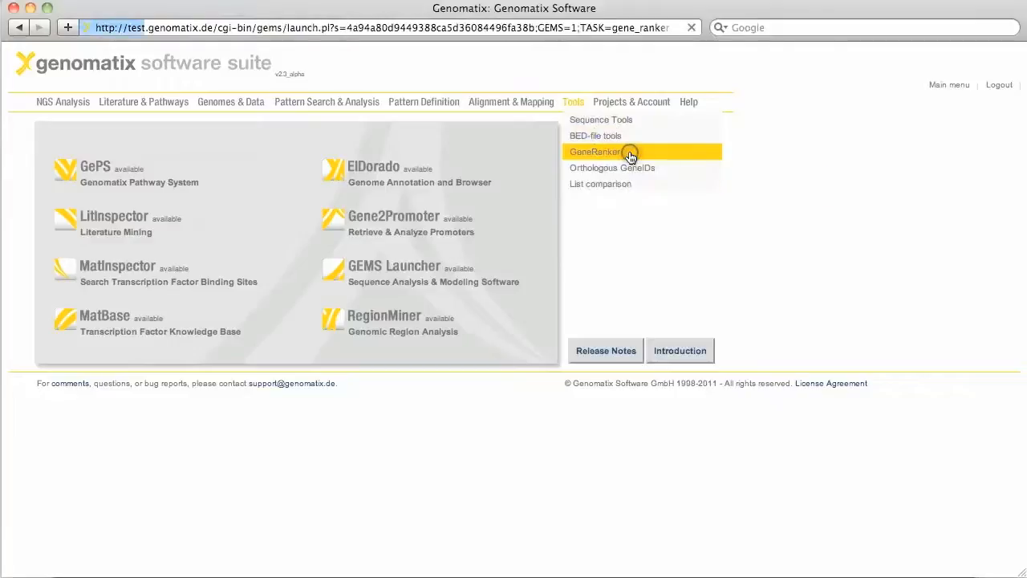
# Attach PPARG_RXR_targets.txt from the GeneRanker folder as the gene list to upload.
pyautogui.click(594, 152)
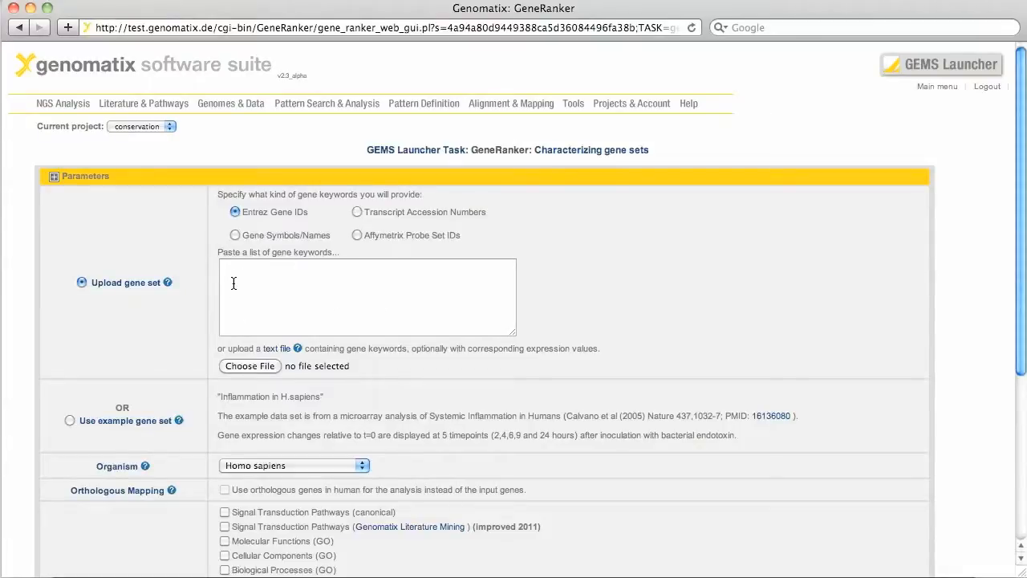
pyautogui.moveTo(270, 374)
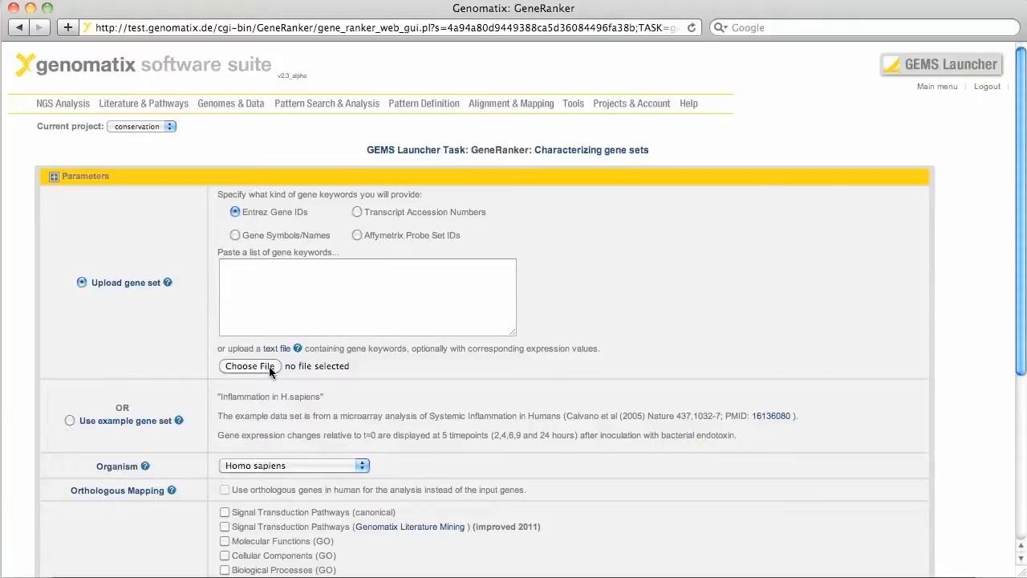
pyautogui.click(249, 366)
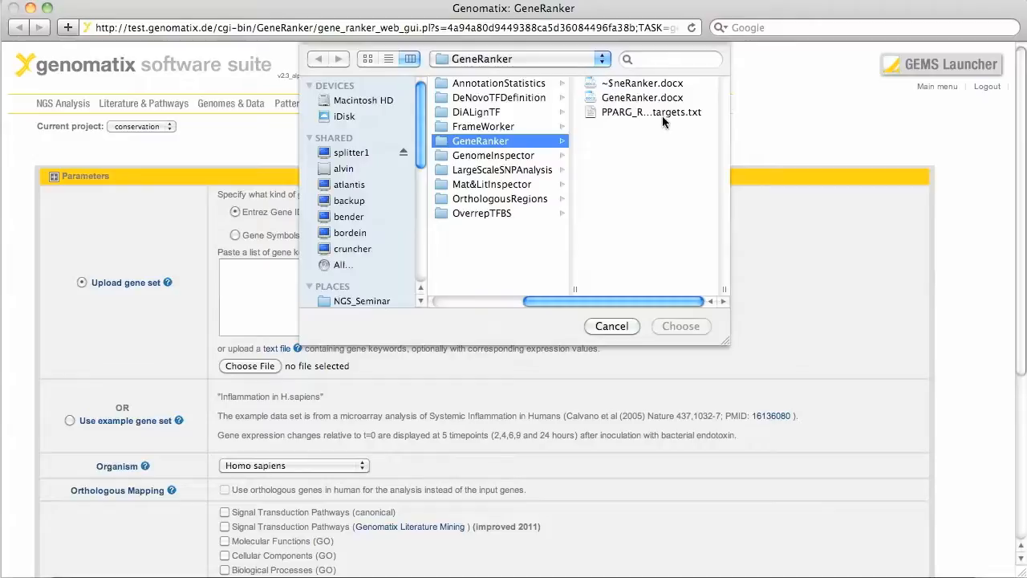
pyautogui.click(650, 112)
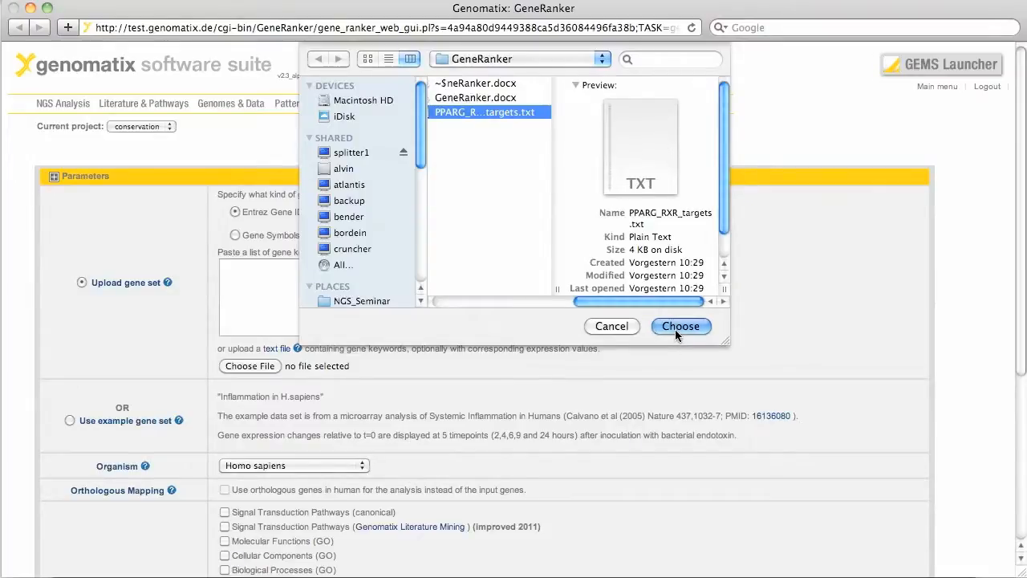
pyautogui.click(680, 326)
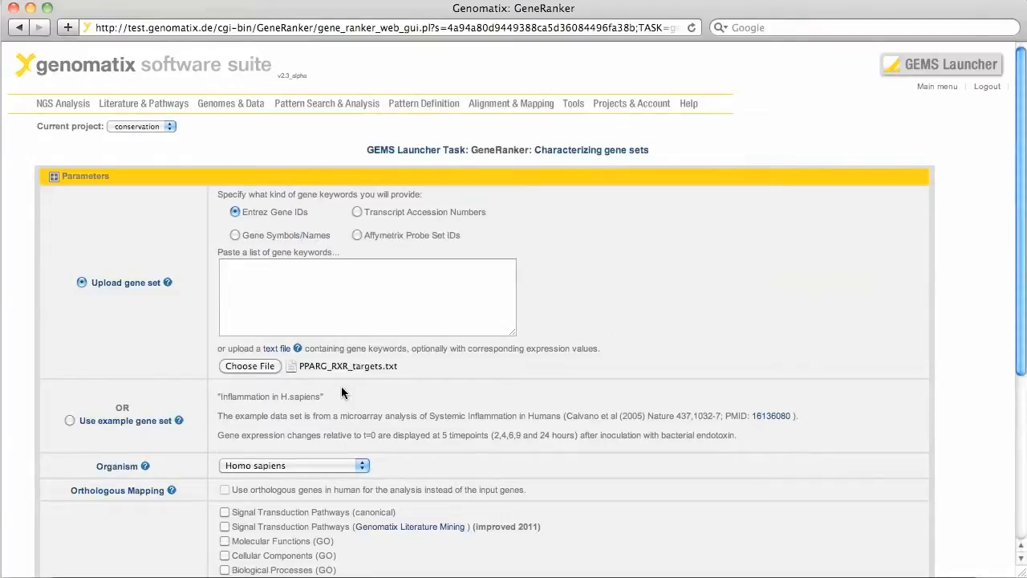
pyautogui.moveTo(362, 386)
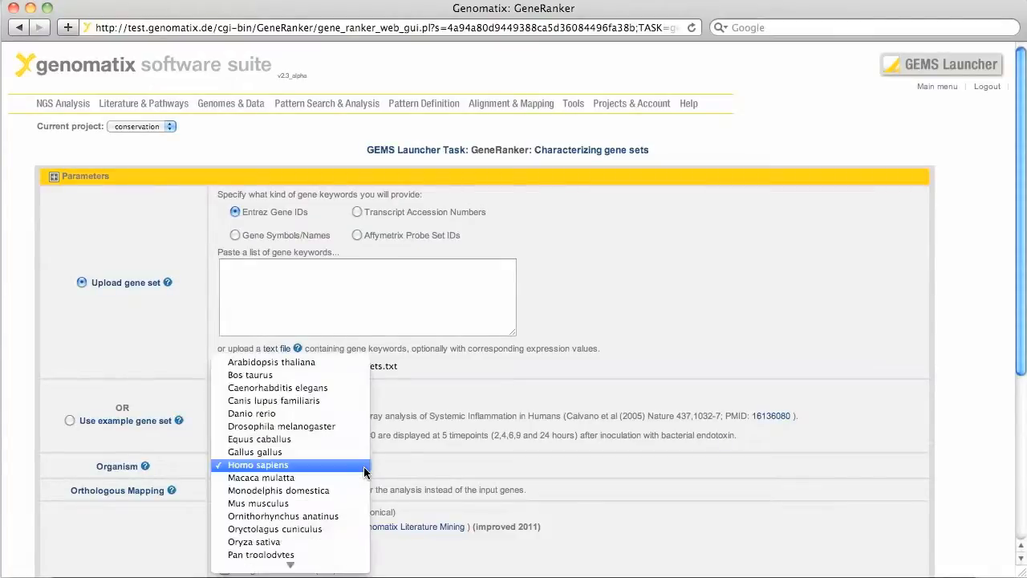
pyautogui.moveTo(258, 503)
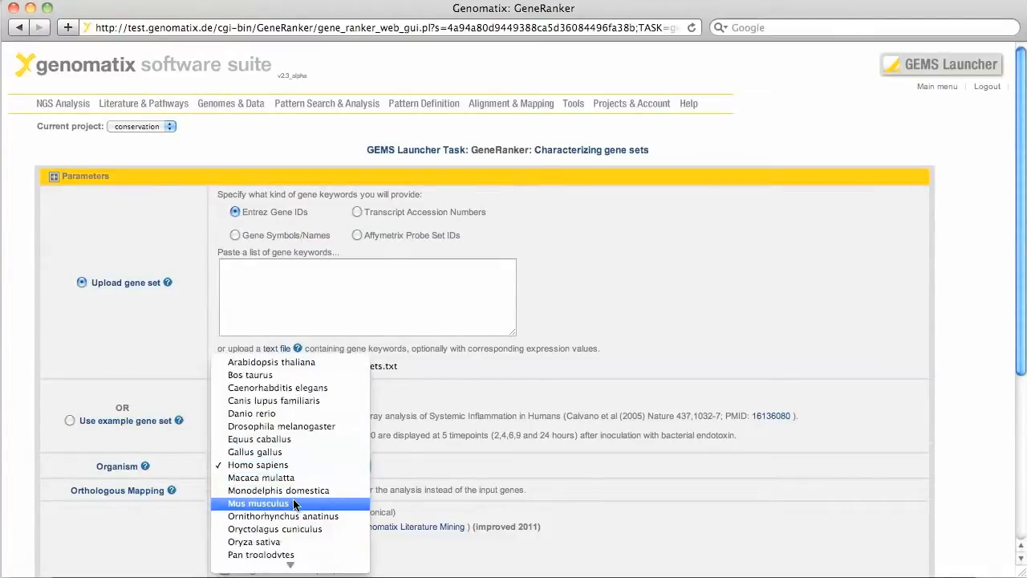
# Choose Mus musculus as the organism and scroll down to the annotation types.
pyautogui.click(258, 503)
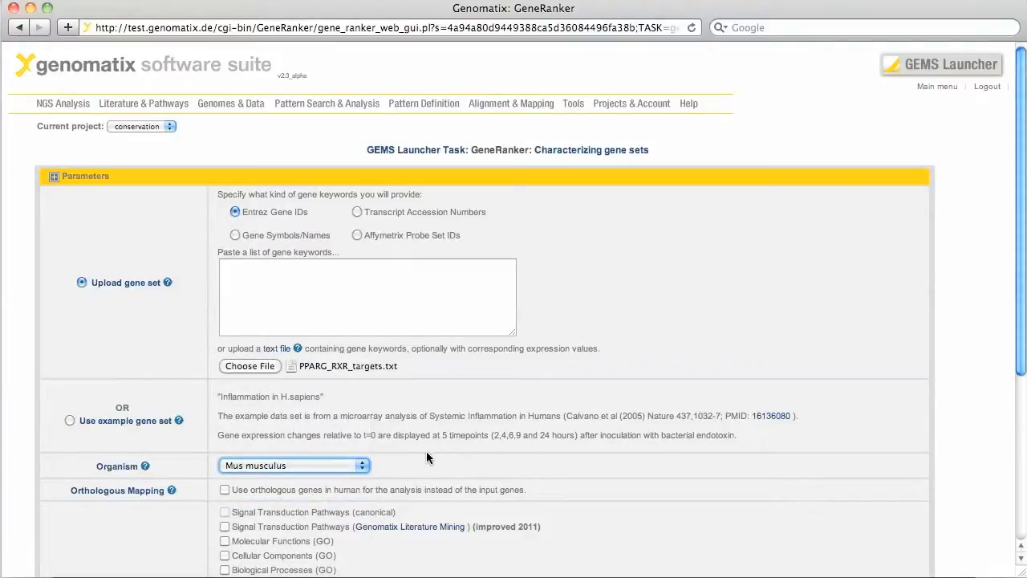
pyautogui.scroll(-3)
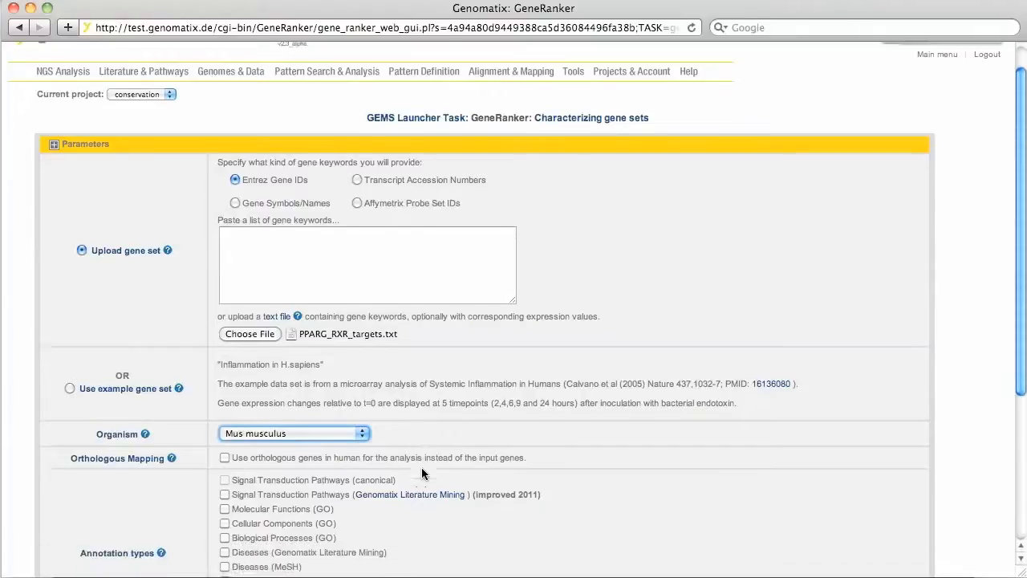
pyautogui.scroll(-3)
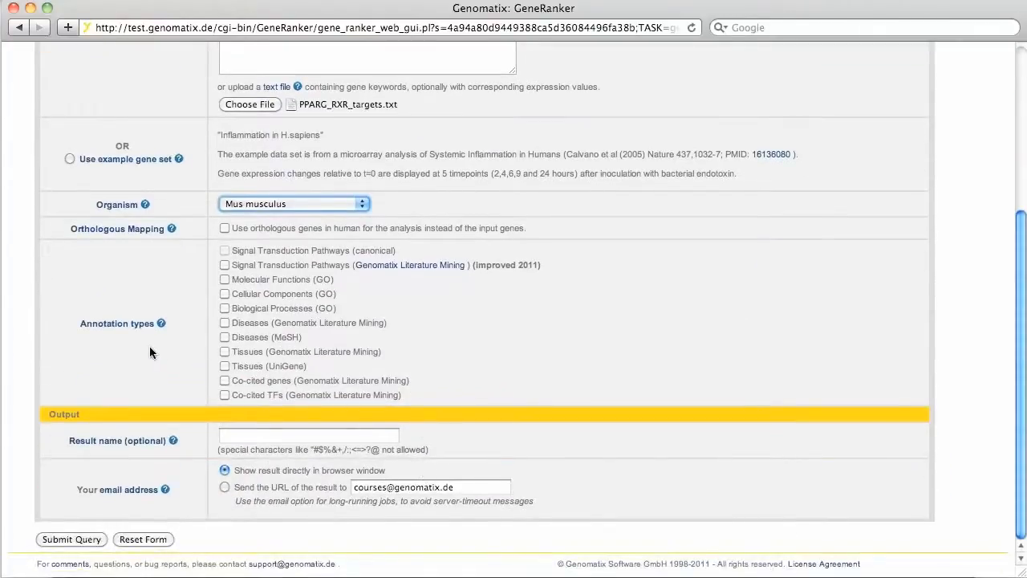
pyautogui.moveTo(105, 347)
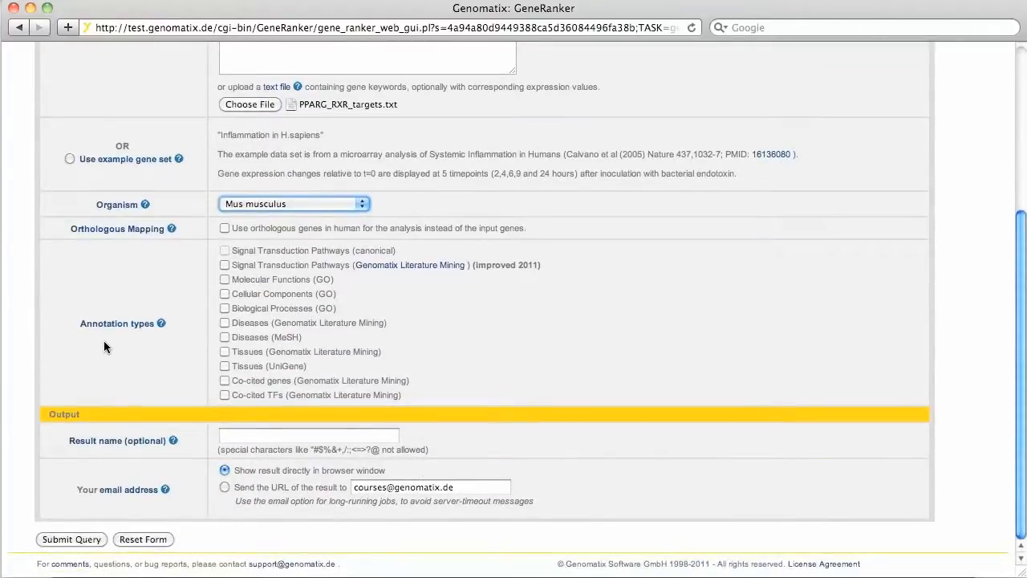
pyautogui.moveTo(201, 274)
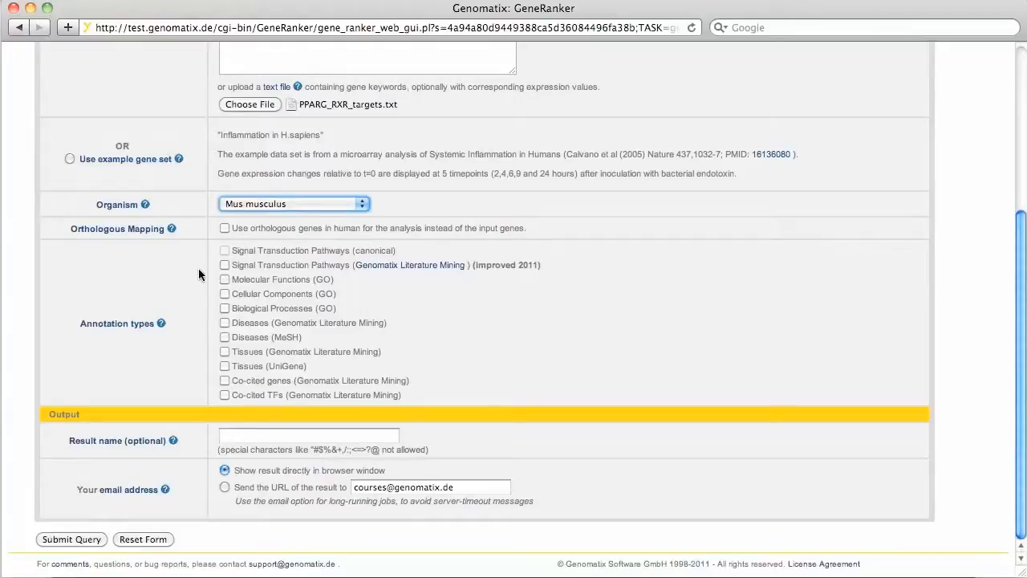
pyautogui.moveTo(342, 258)
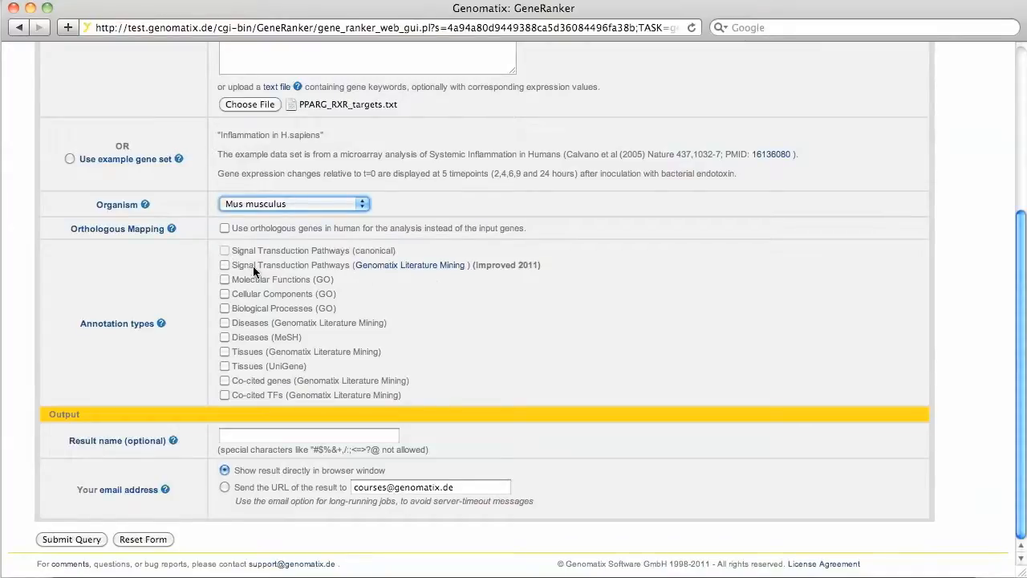
# Tick literature-mined pathways, GO biological processes, literature-mined diseases and MeSH diseases.
pyautogui.click(225, 265)
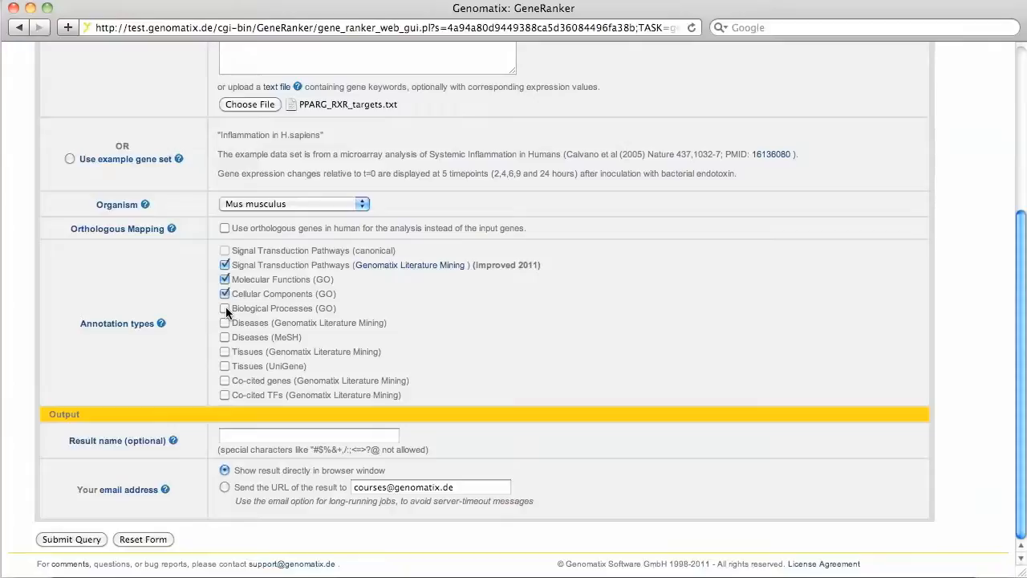
pyautogui.click(224, 308)
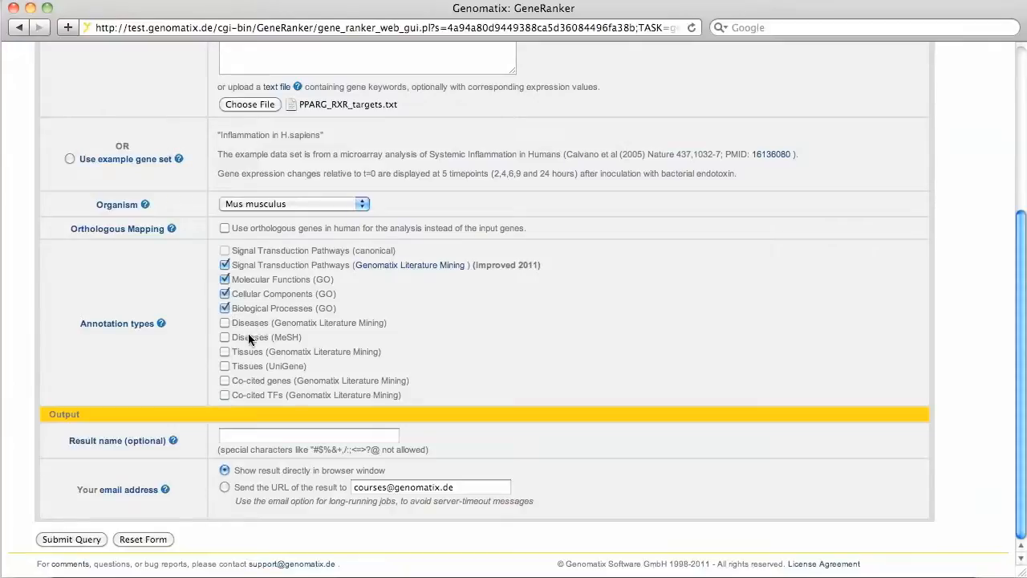
pyautogui.moveTo(294, 335)
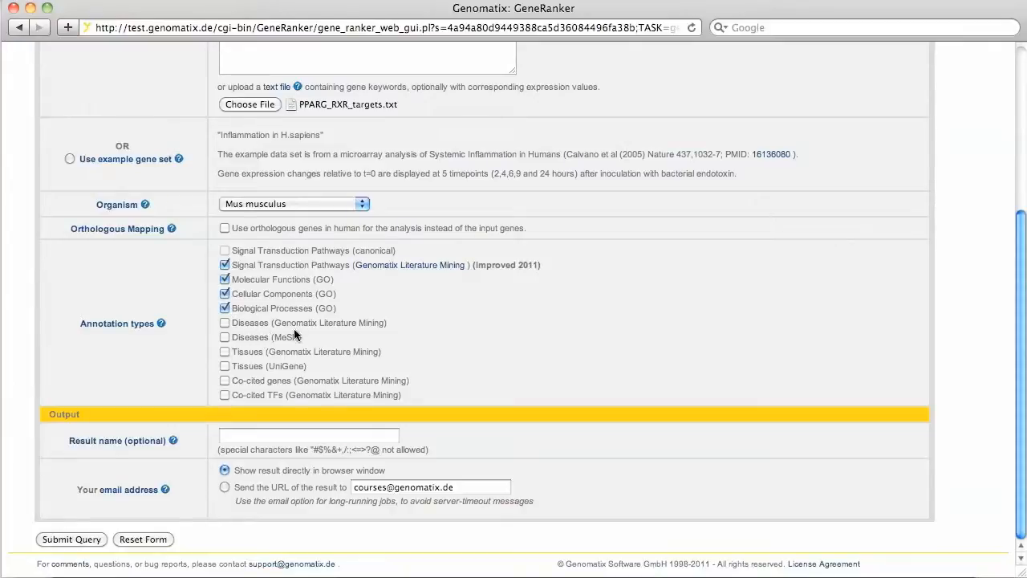
pyautogui.click(225, 323)
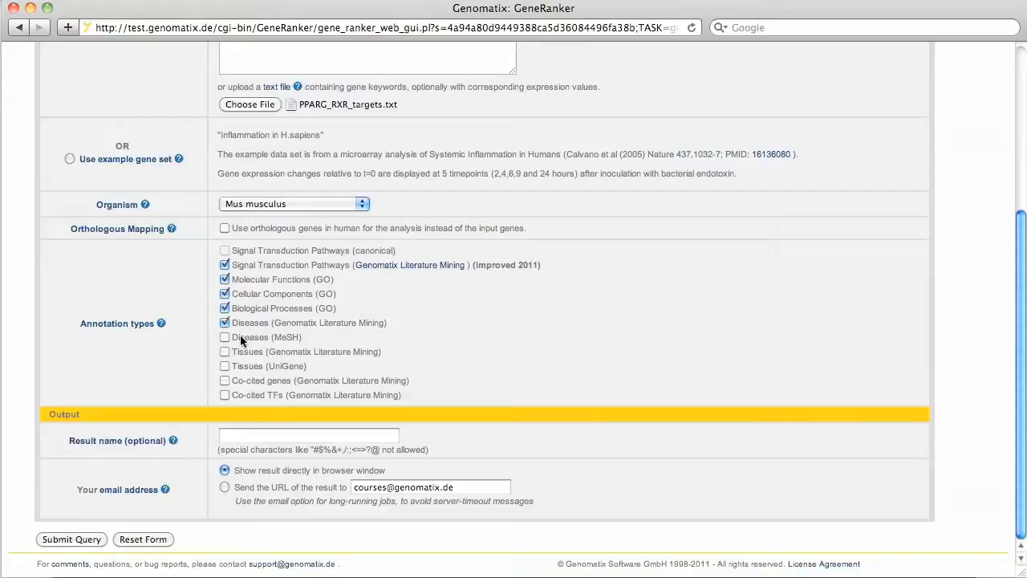
pyautogui.click(225, 337)
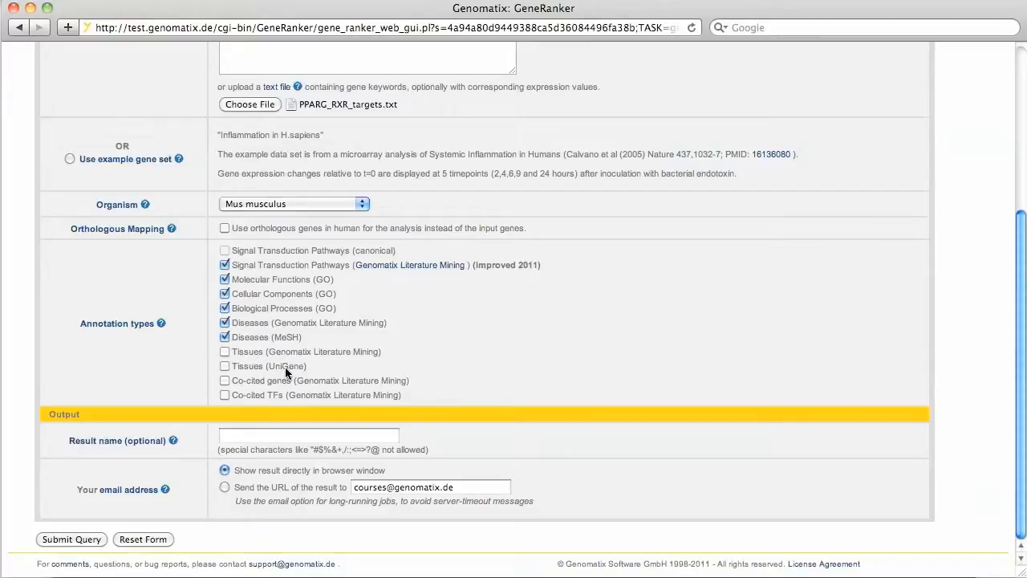
# Tick literature-mined tissues, UniGene tissues, co-cited genes and co-cited TFs, then submit.
pyautogui.click(225, 351)
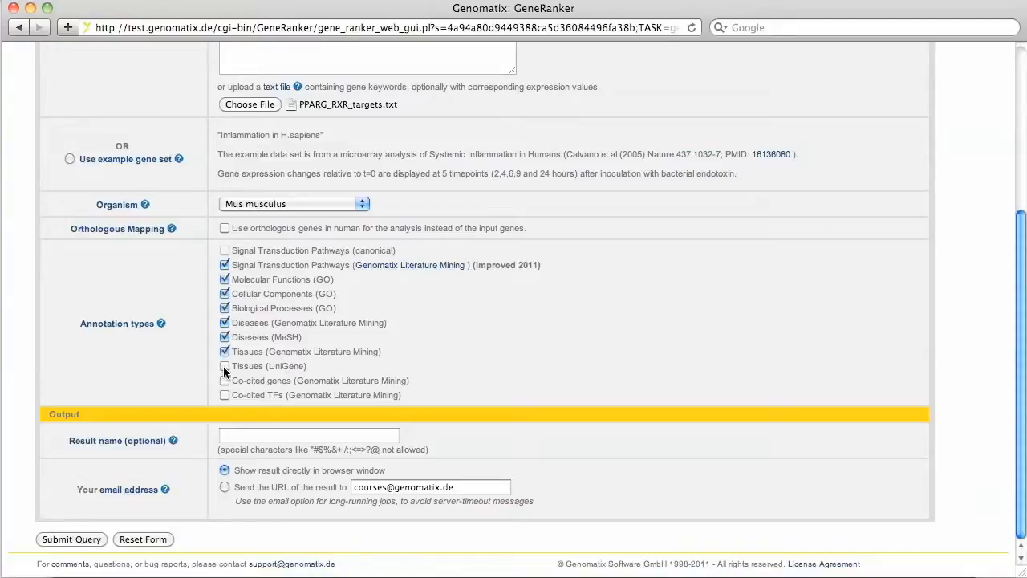
pyautogui.click(225, 366)
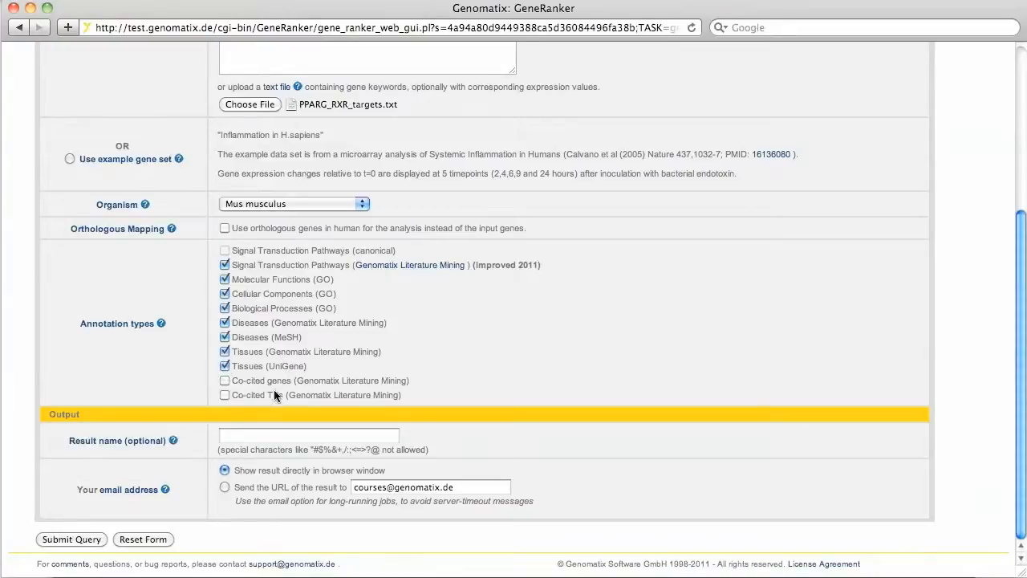
pyautogui.click(225, 381)
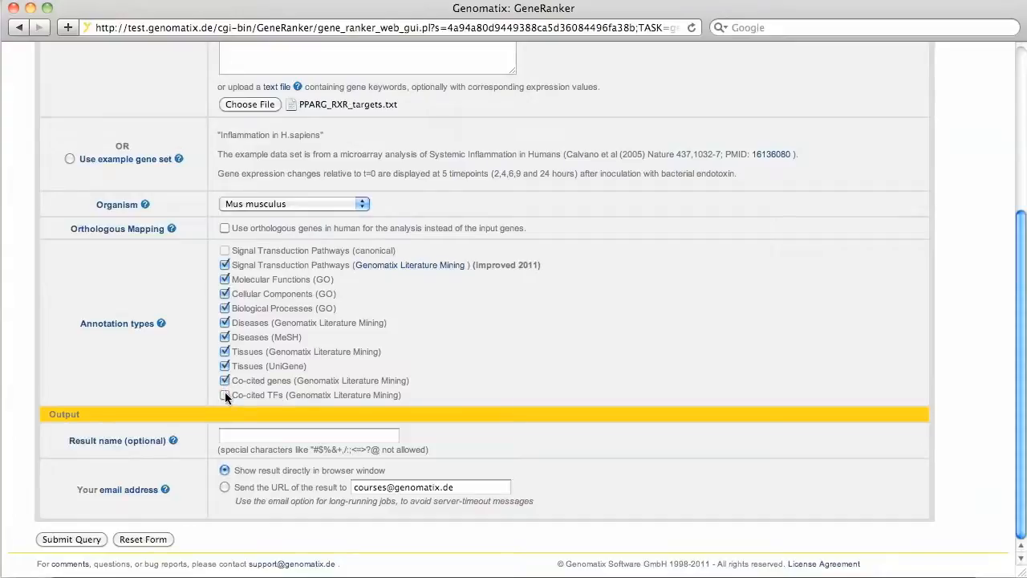
pyautogui.click(225, 395)
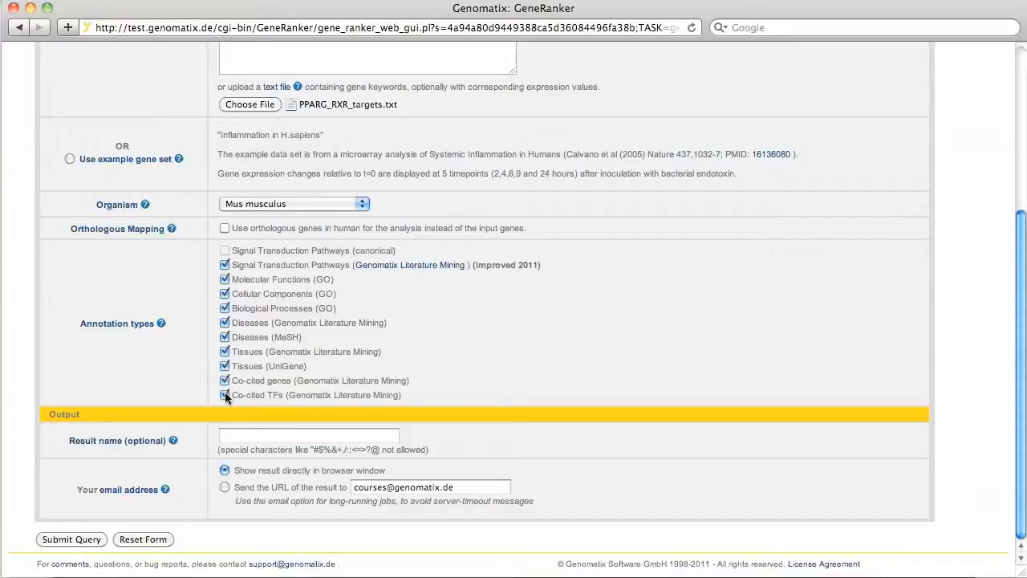
pyautogui.click(225, 395)
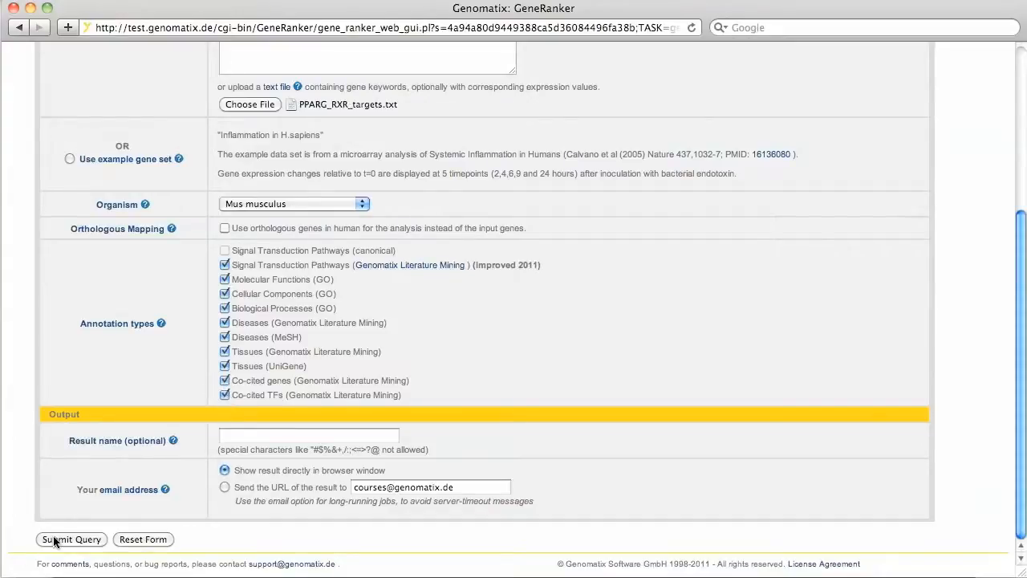
pyautogui.click(71, 538)
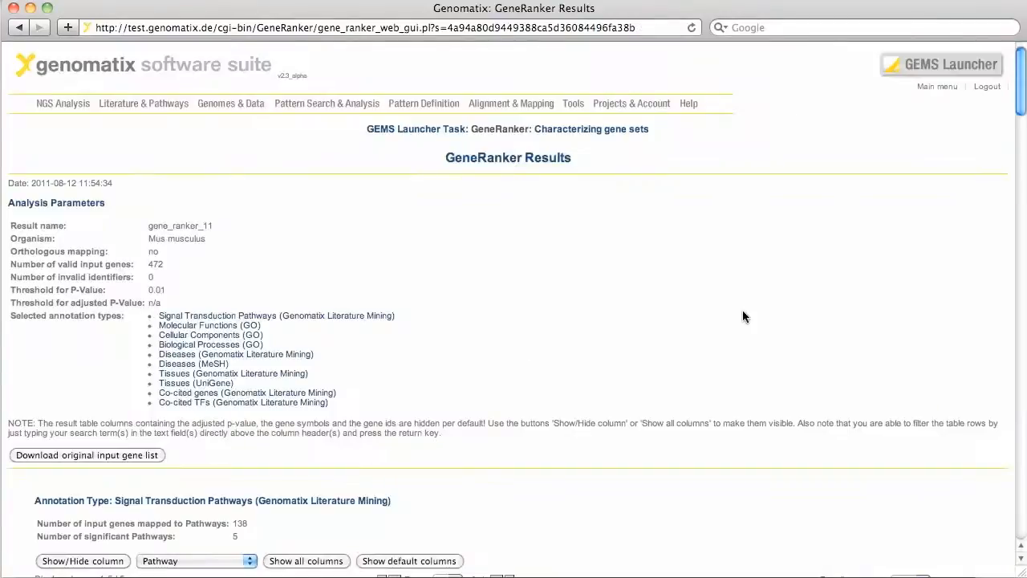
pyautogui.scroll(-3)
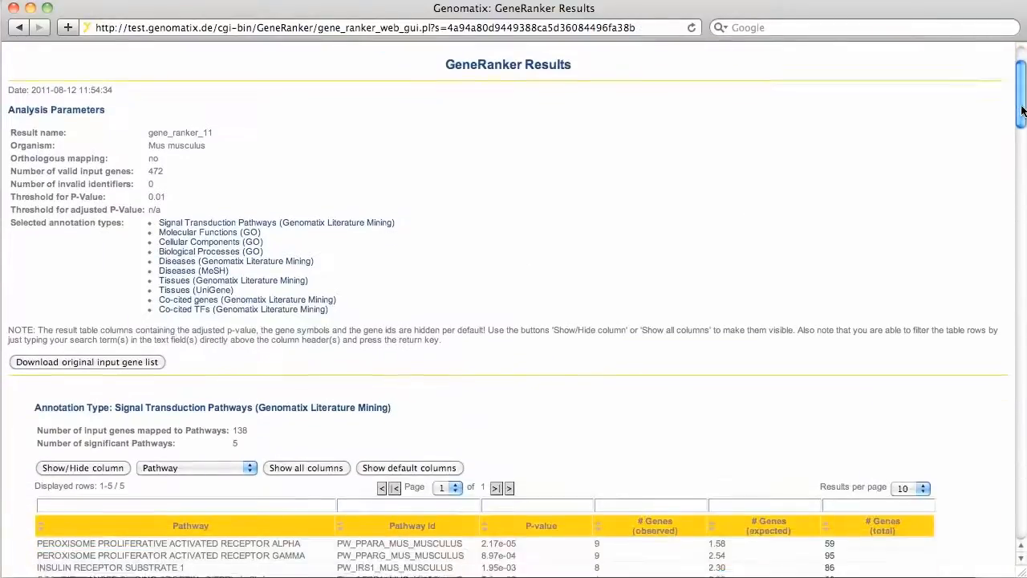
pyautogui.scroll(-3)
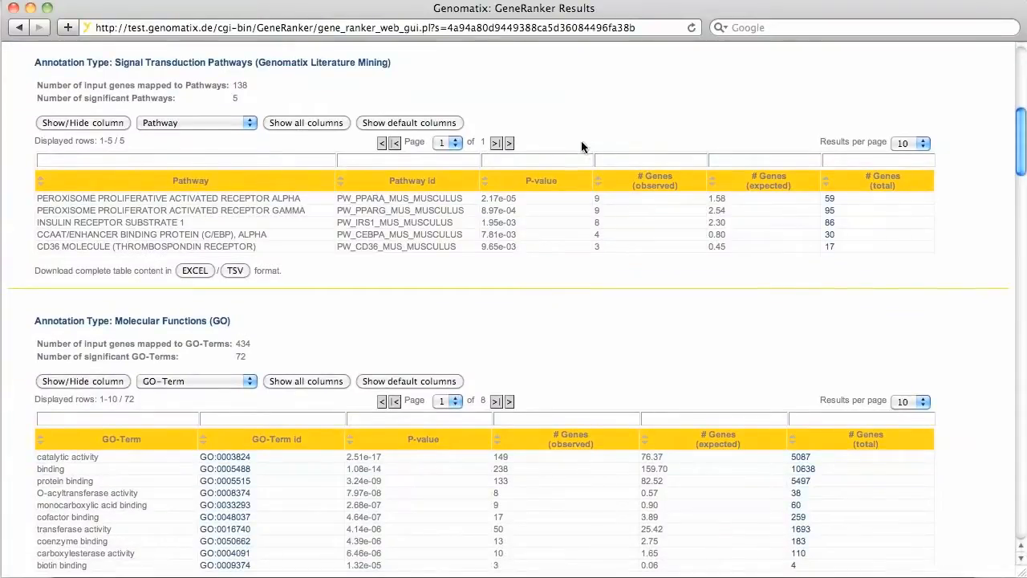
pyautogui.moveTo(558, 224)
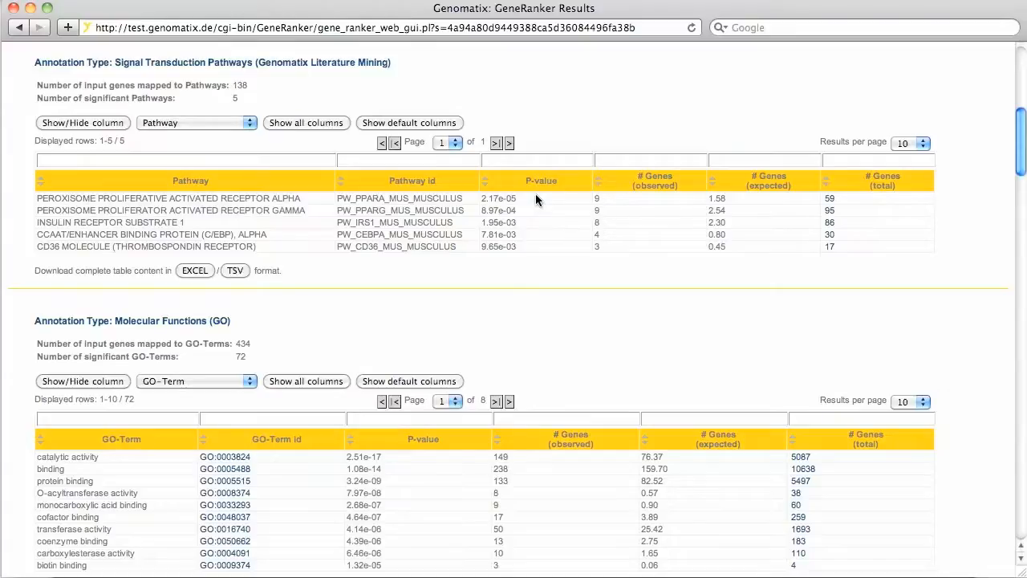
pyautogui.moveTo(325, 215)
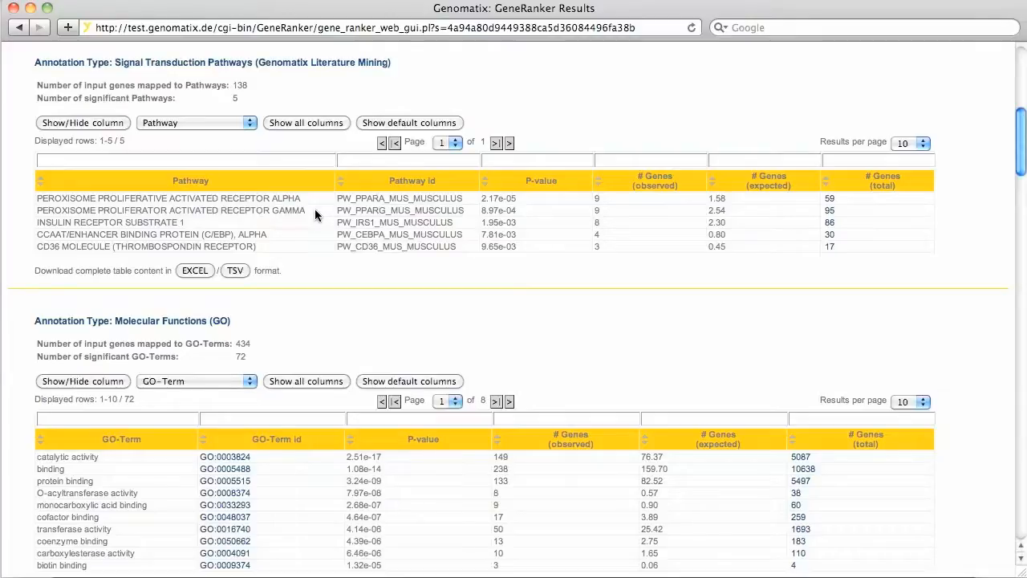
pyautogui.moveTo(305, 244)
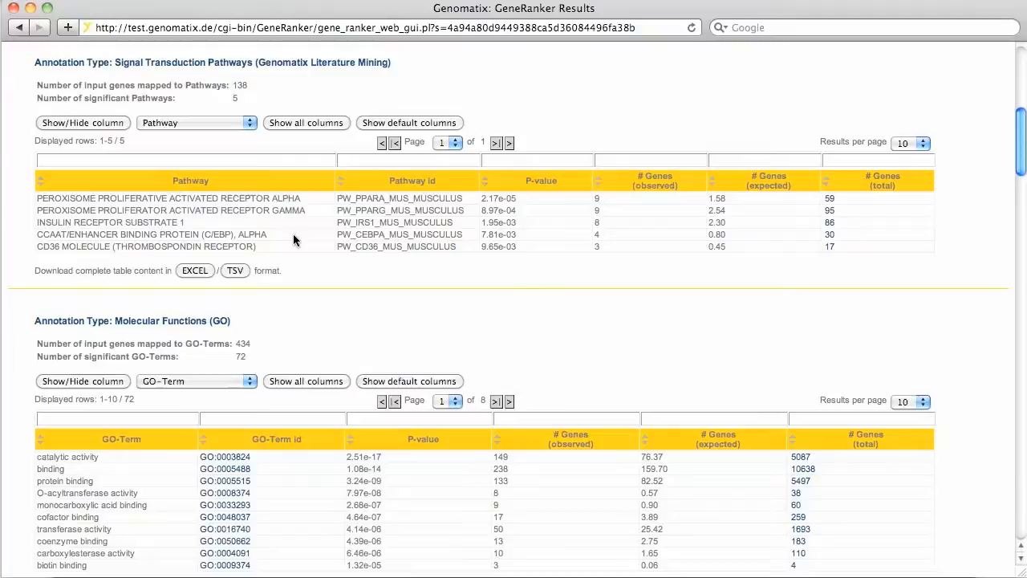
pyautogui.moveTo(613, 205)
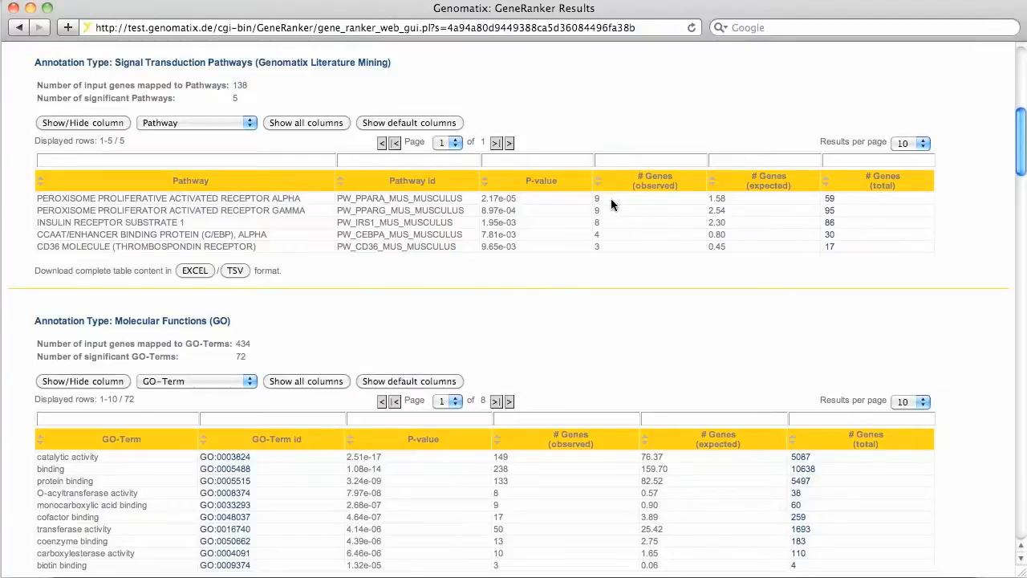
pyautogui.moveTo(612, 206)
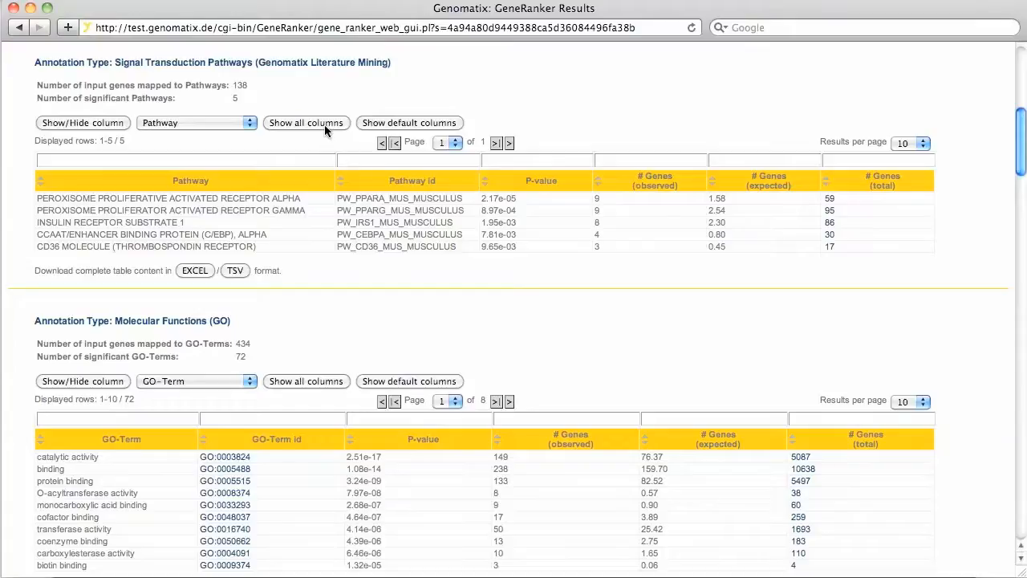
# Show all pathway table columns, then scroll through the GO, disease and tissue tables.
pyautogui.click(306, 122)
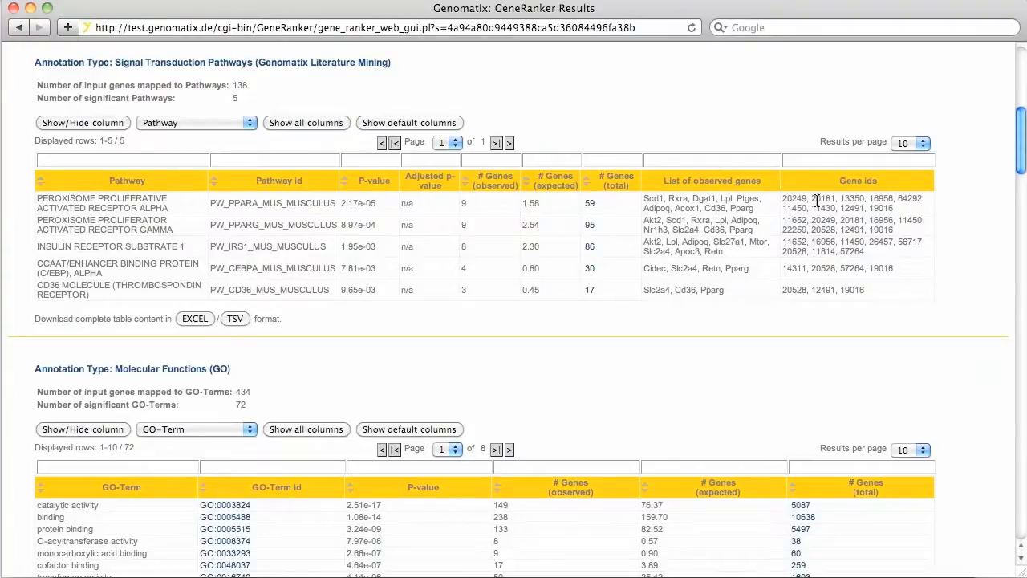
pyautogui.moveTo(841, 214)
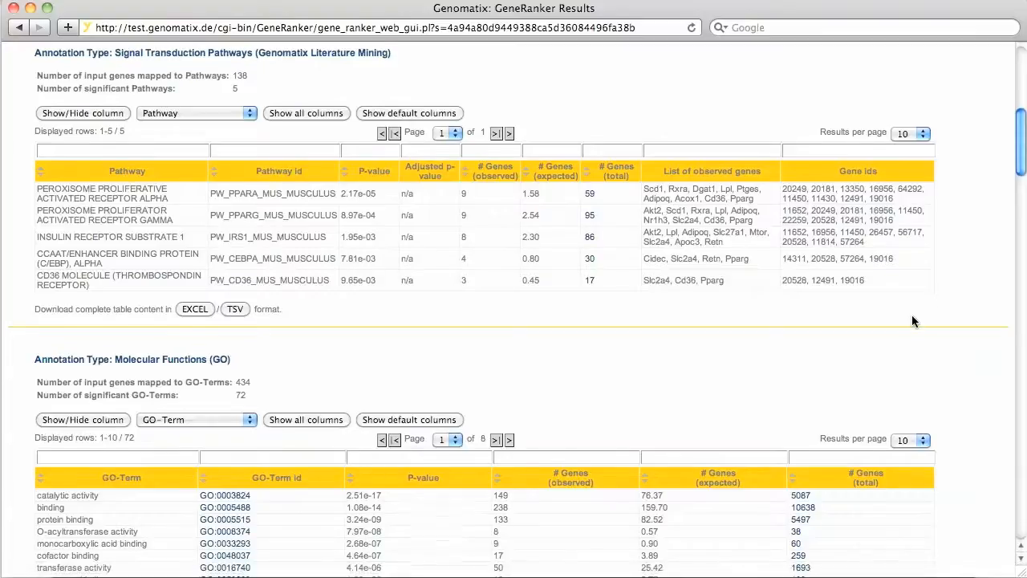
pyautogui.scroll(-3)
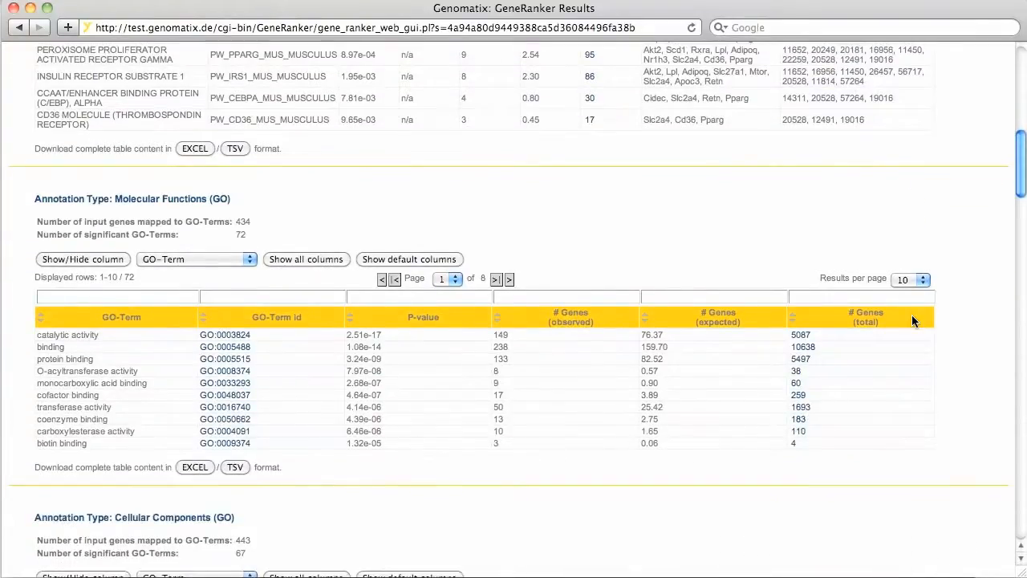
pyautogui.moveTo(155, 221)
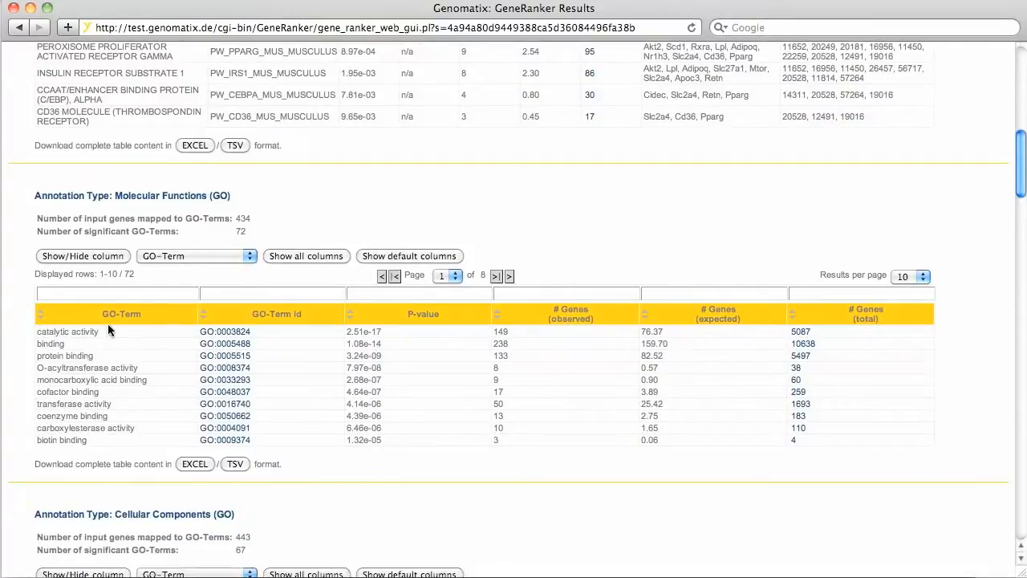
pyautogui.moveTo(7, 362)
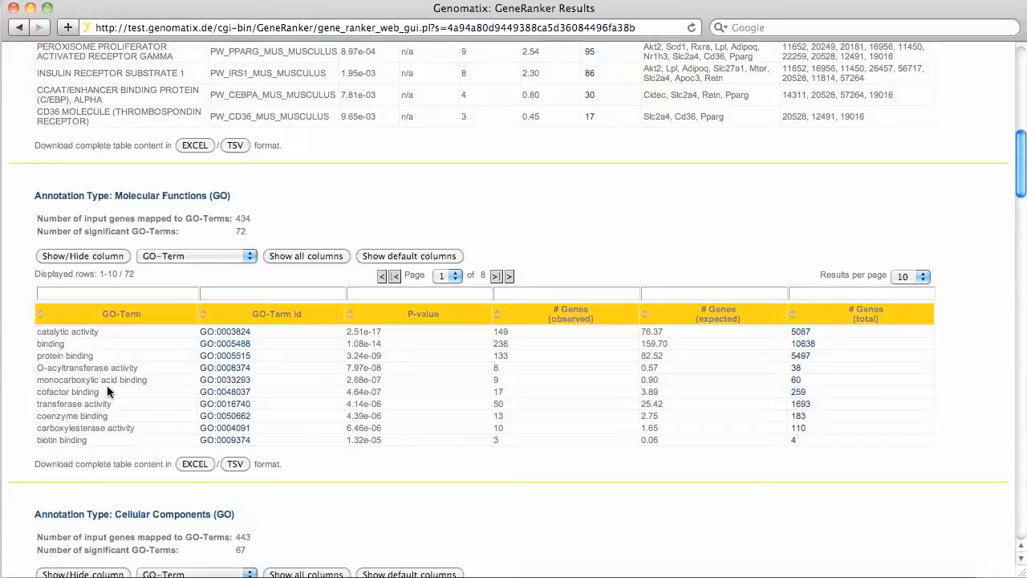
pyautogui.scroll(-3)
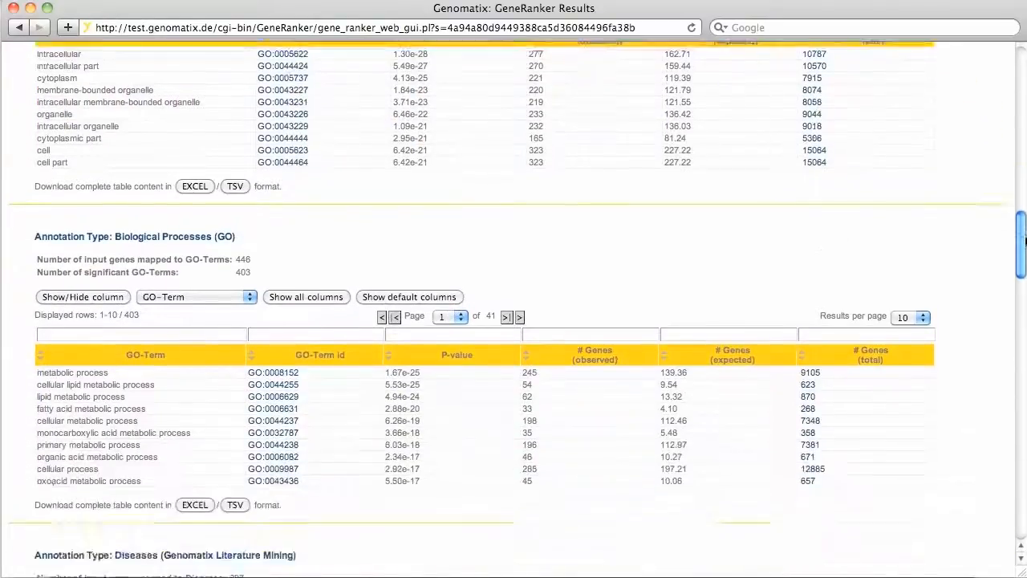
pyautogui.scroll(-3)
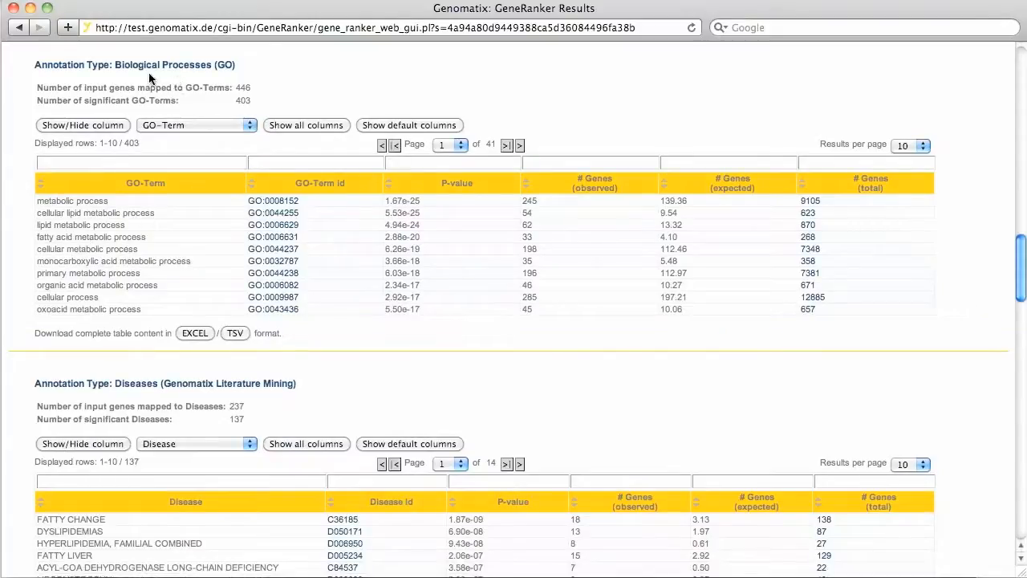
pyautogui.moveTo(162, 242)
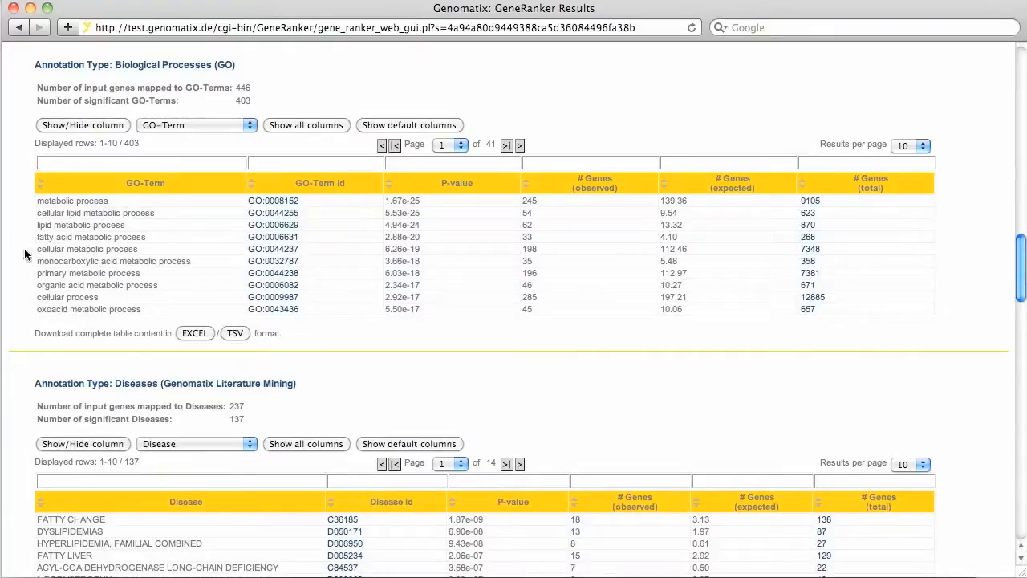
pyautogui.moveTo(32, 272)
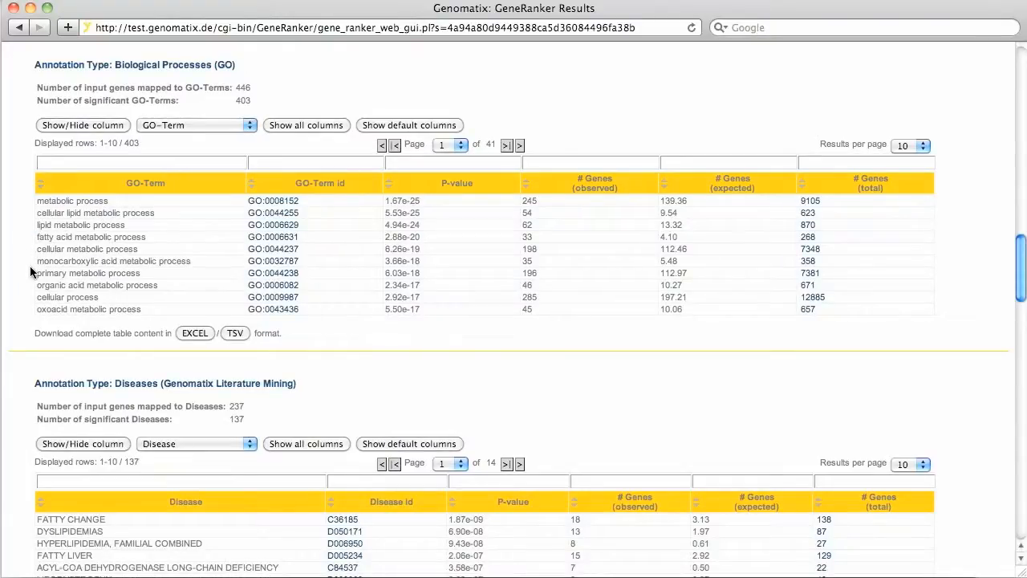
pyautogui.scroll(-3)
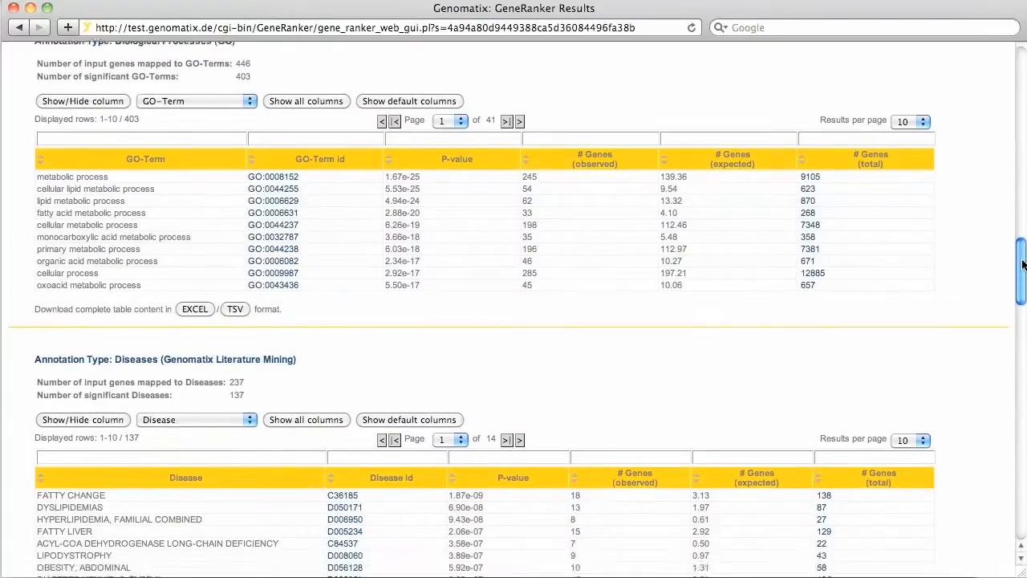
pyautogui.scroll(-3)
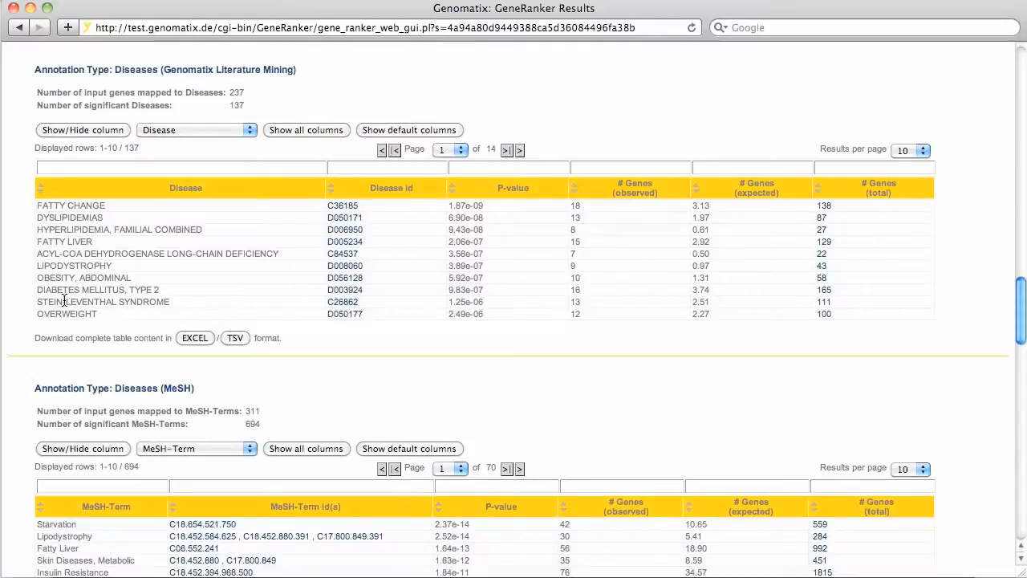
pyautogui.moveTo(119, 240)
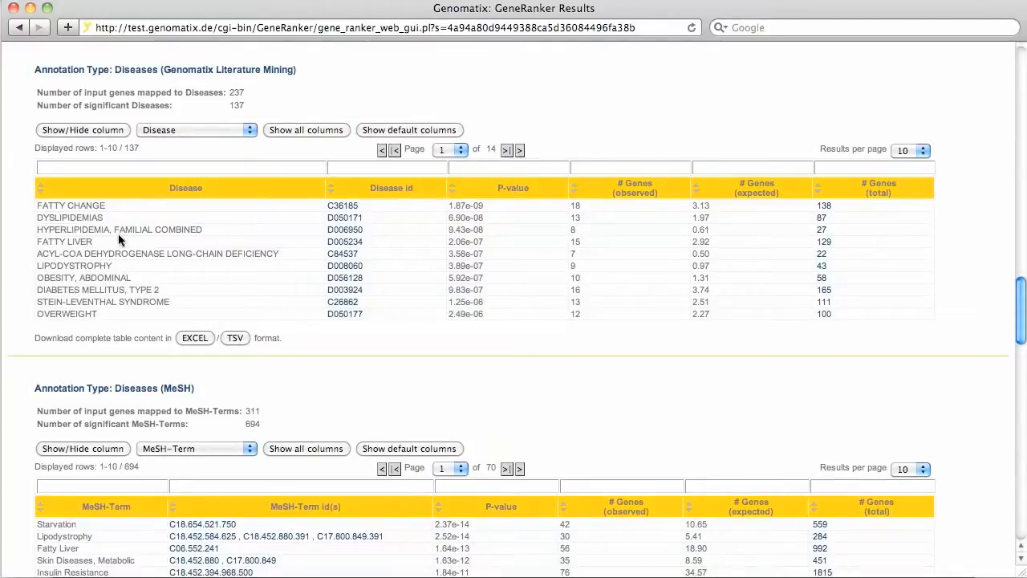
pyautogui.moveTo(135, 445)
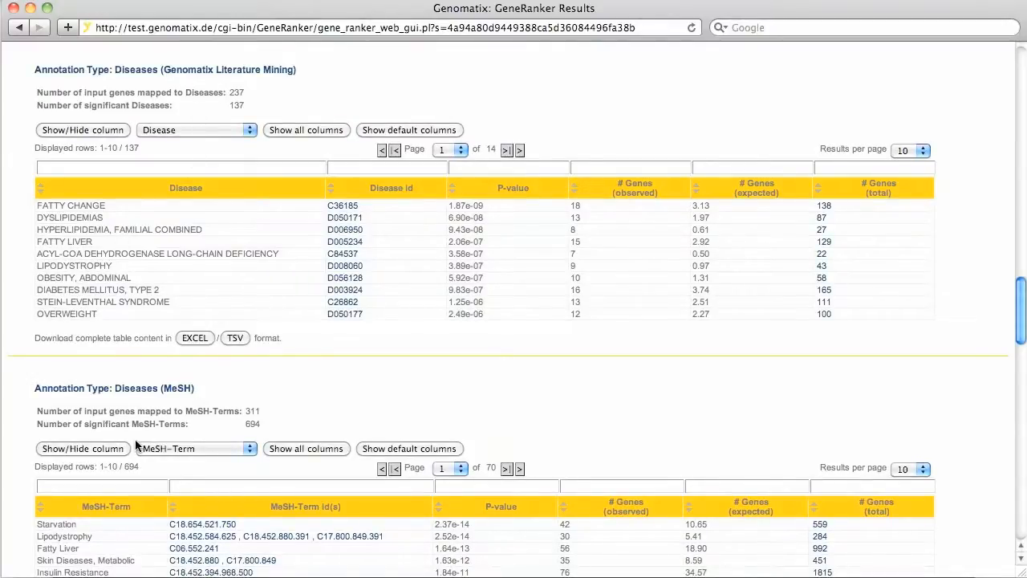
pyautogui.scroll(-3)
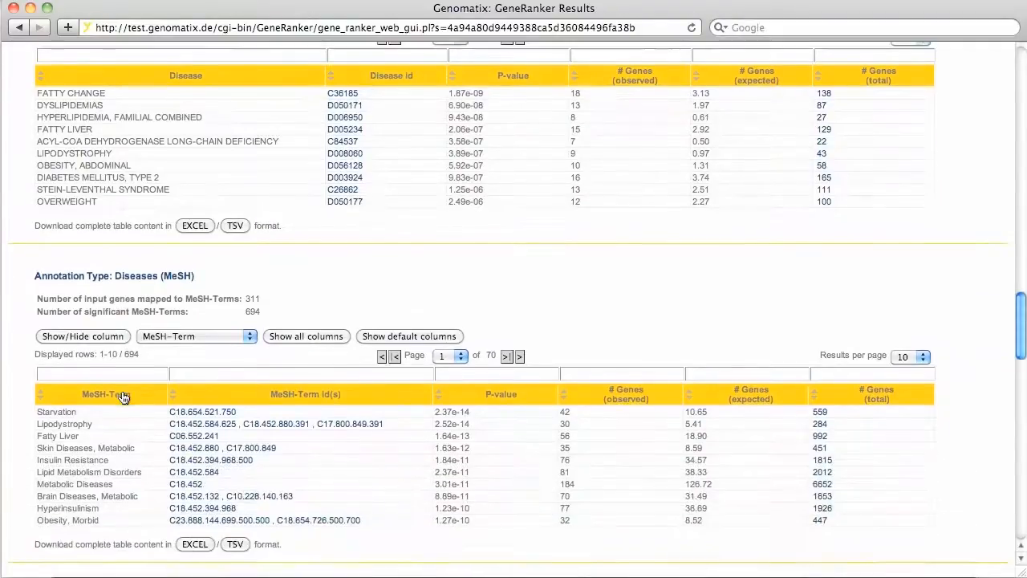
pyautogui.scroll(-3)
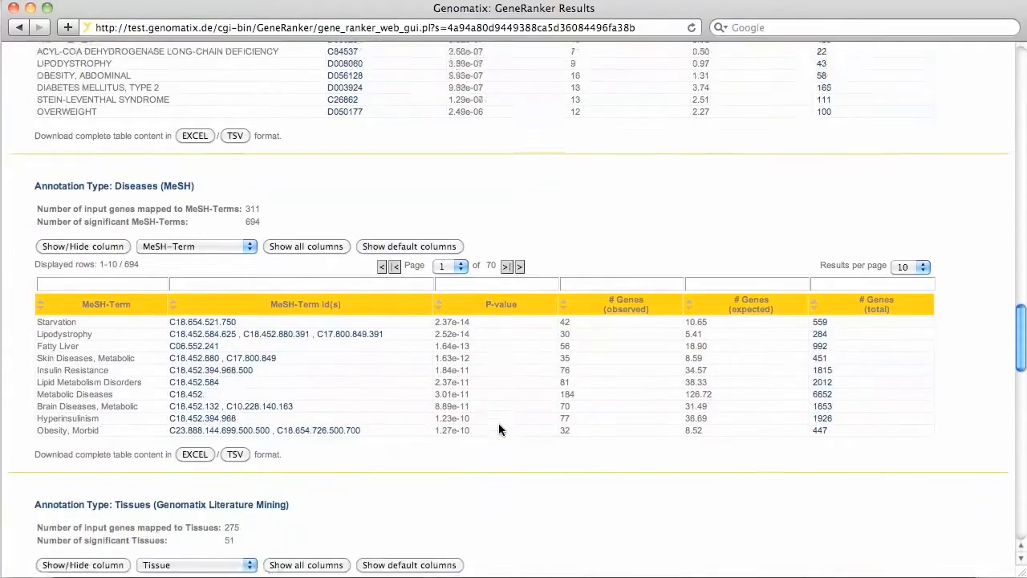
pyautogui.scroll(-3)
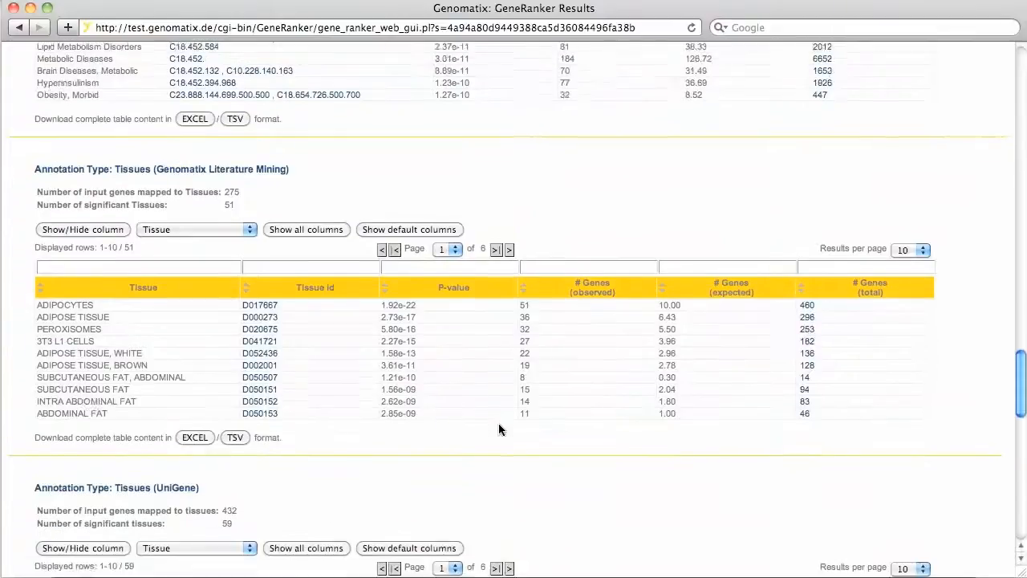
pyautogui.scroll(-3)
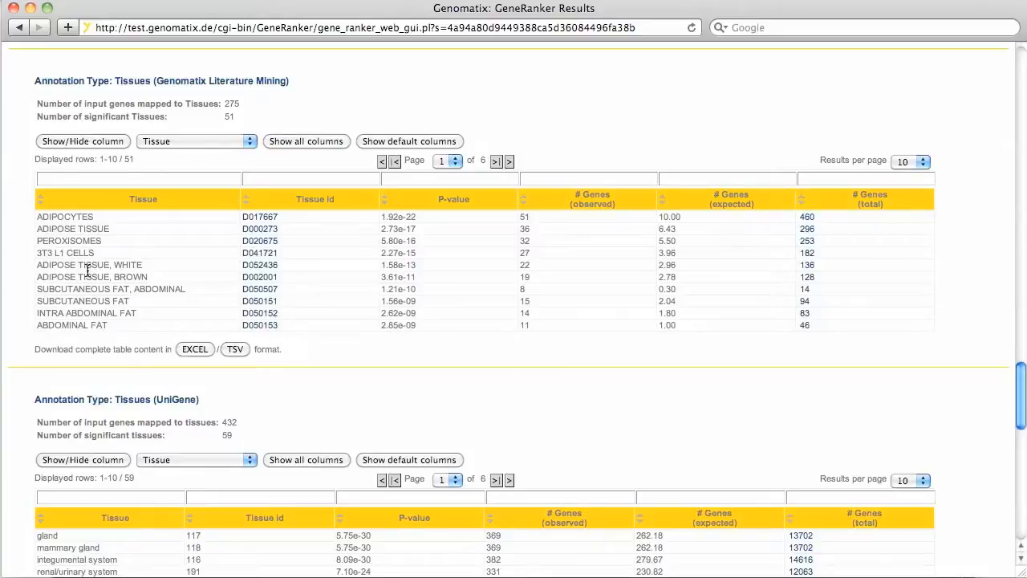
pyautogui.scroll(-3)
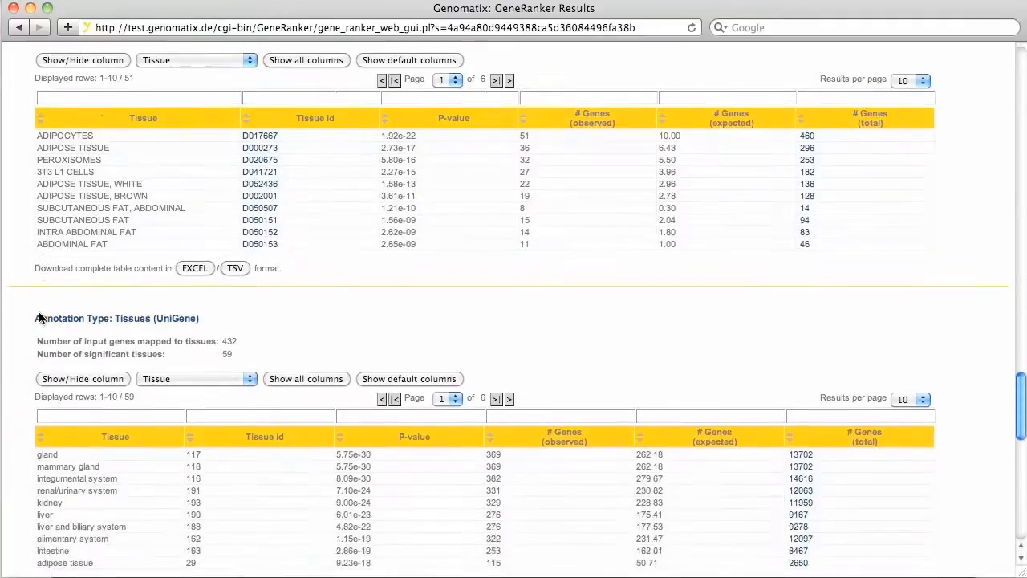
pyautogui.scroll(-3)
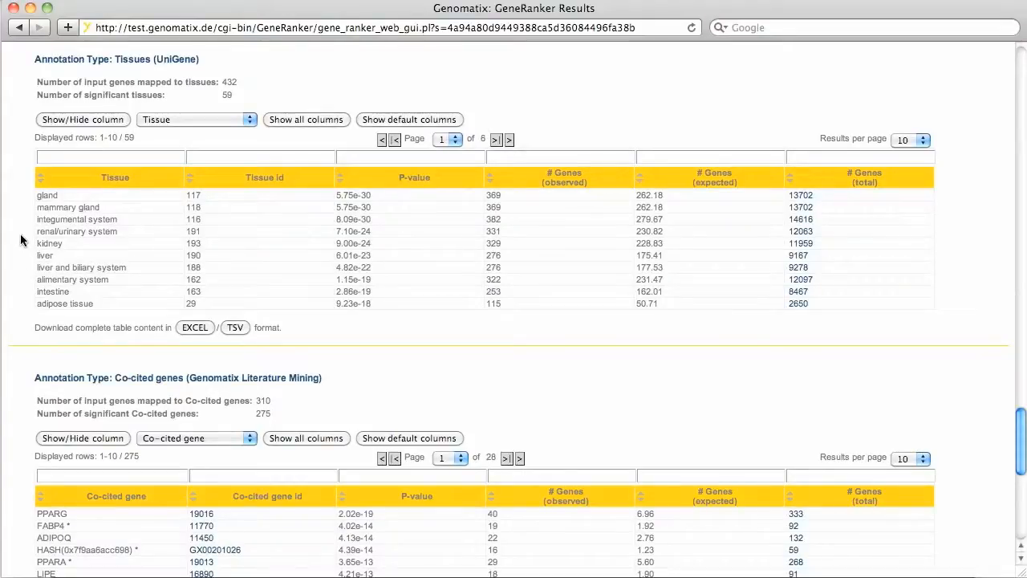
# Scroll to the bottom Co-cited TFs table, led by ADIPOQ, NR0B2 and PPARGC1A.
pyautogui.scroll(-3)
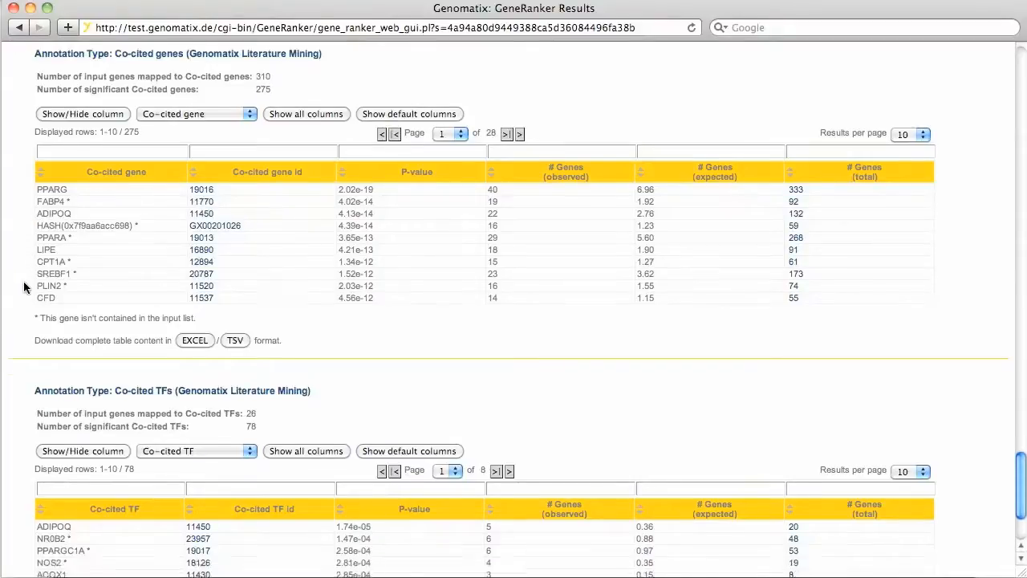
pyautogui.scroll(-3)
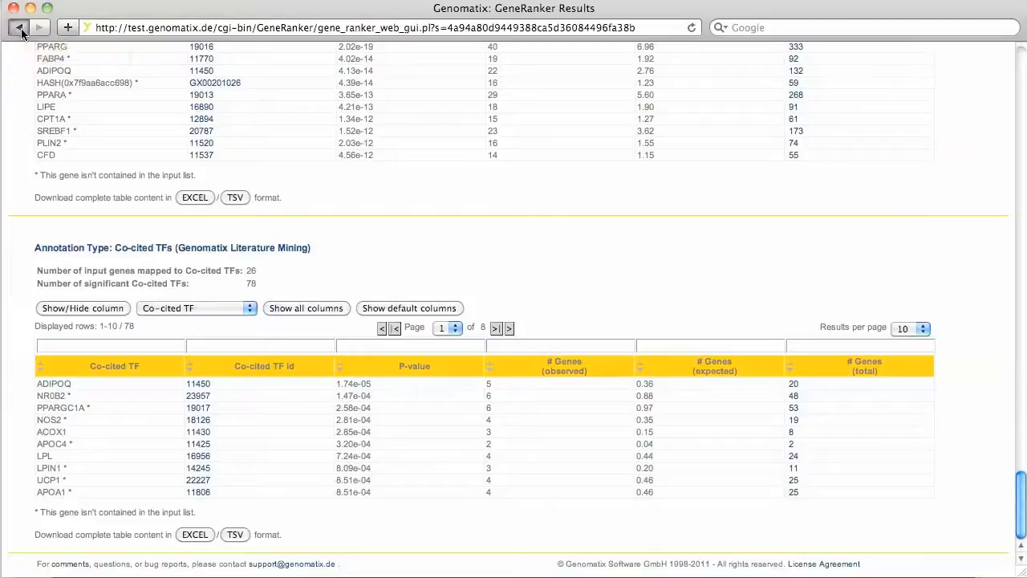
# Go back, enable human orthologs with only canonical signal transduction pathways, and resubmit.
pyautogui.click(18, 27)
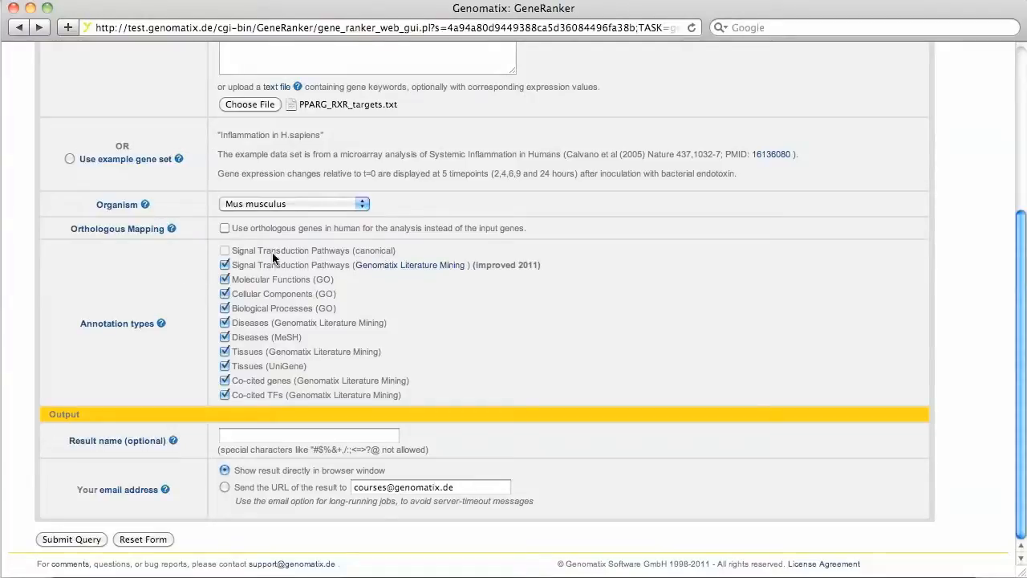
pyautogui.moveTo(98, 247)
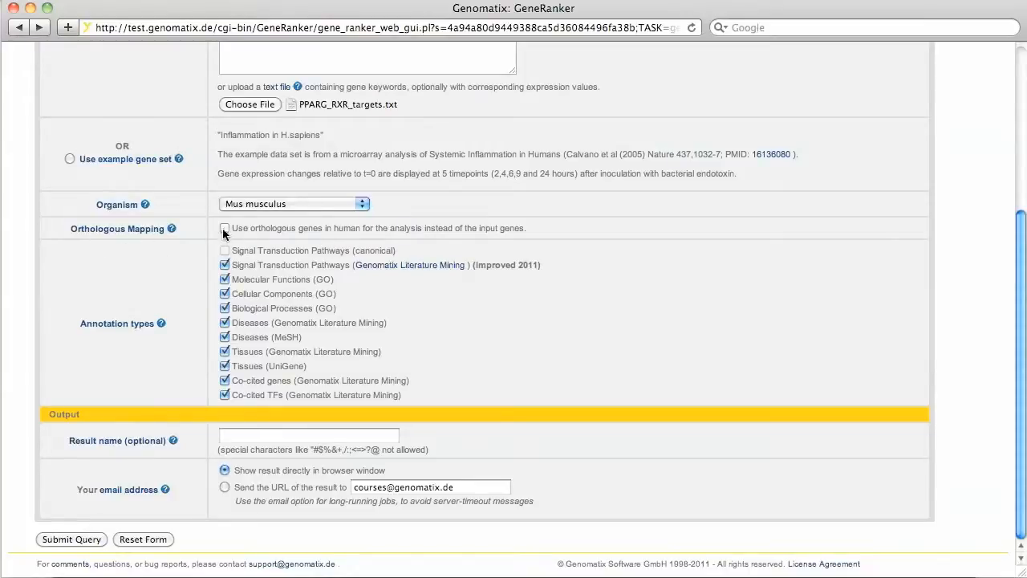
pyautogui.click(225, 228)
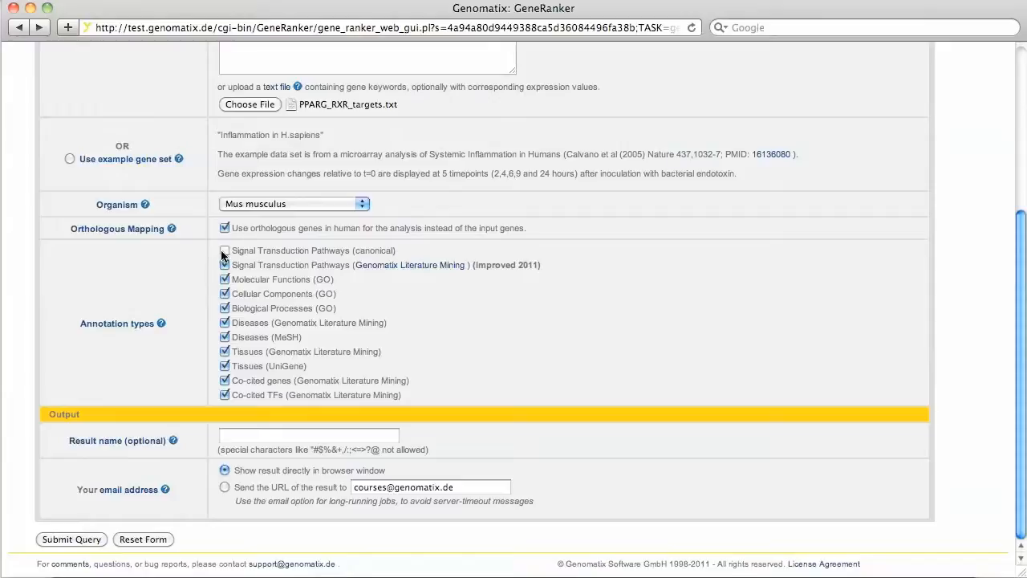
pyautogui.click(225, 250)
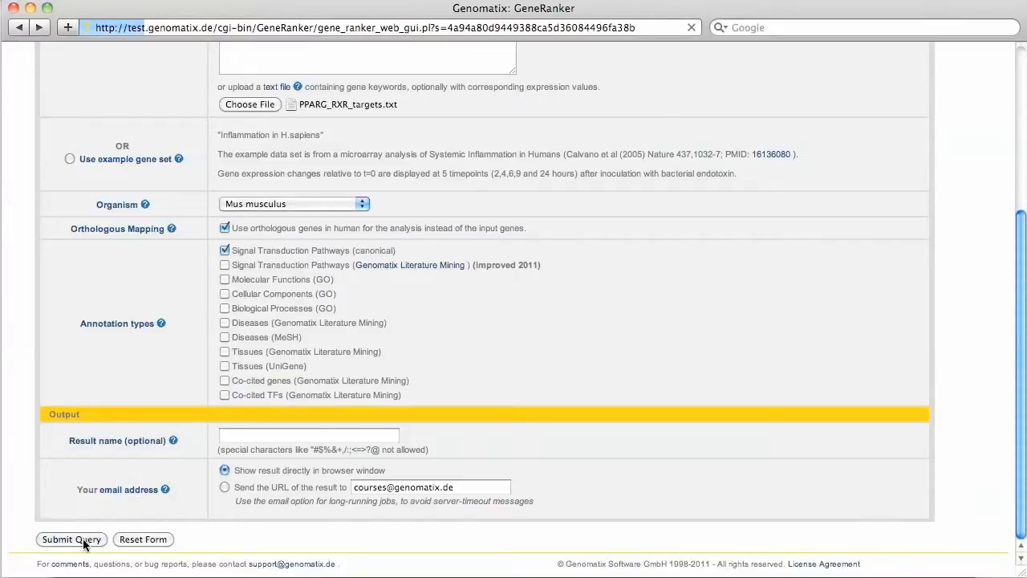
pyautogui.click(70, 539)
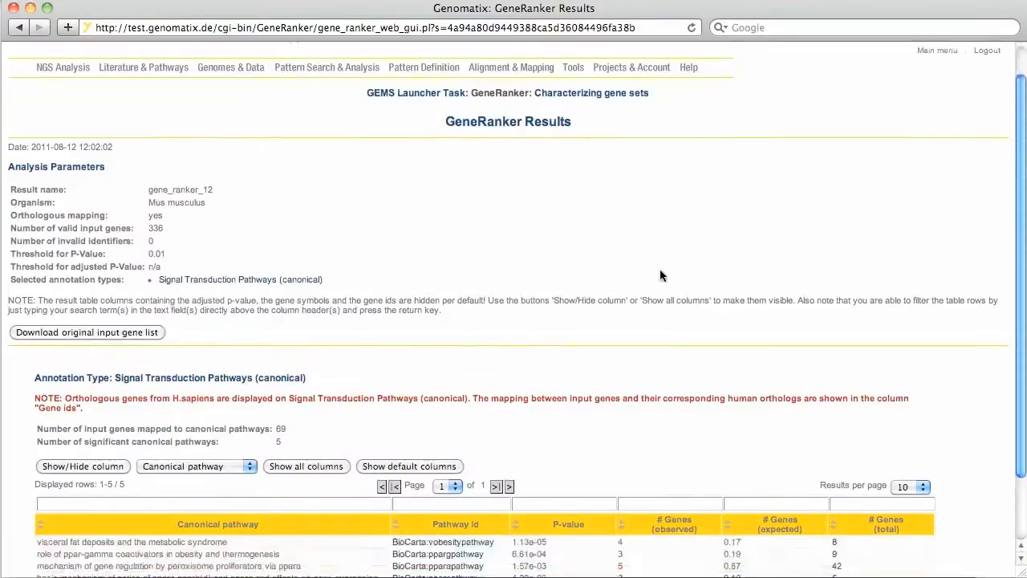
# Scroll to the five canonical pathways and open BioCarta:vobesitypathway as a network.
pyautogui.scroll(-3)
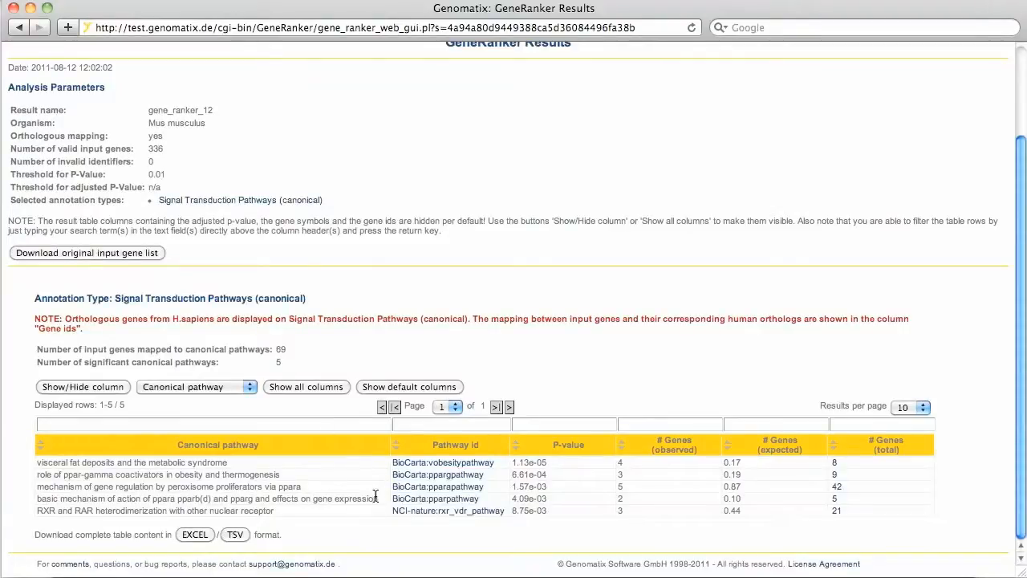
pyautogui.moveTo(380, 518)
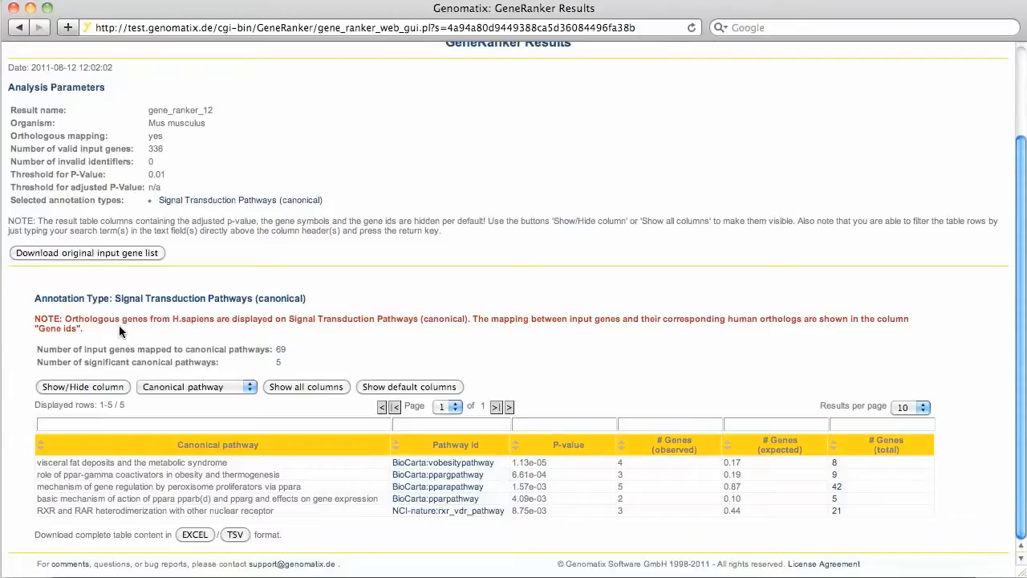
pyautogui.moveTo(370, 514)
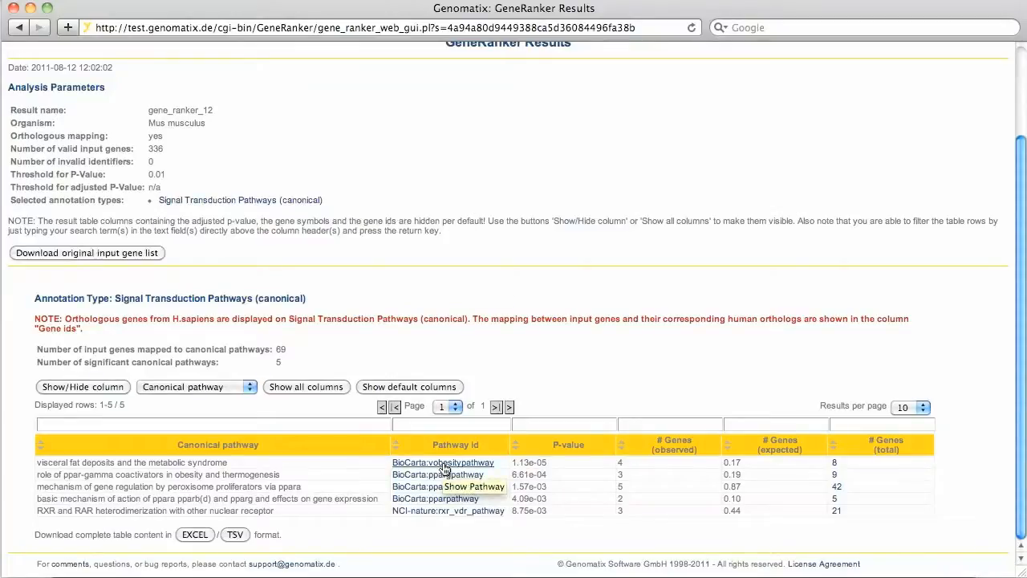
pyautogui.click(473, 487)
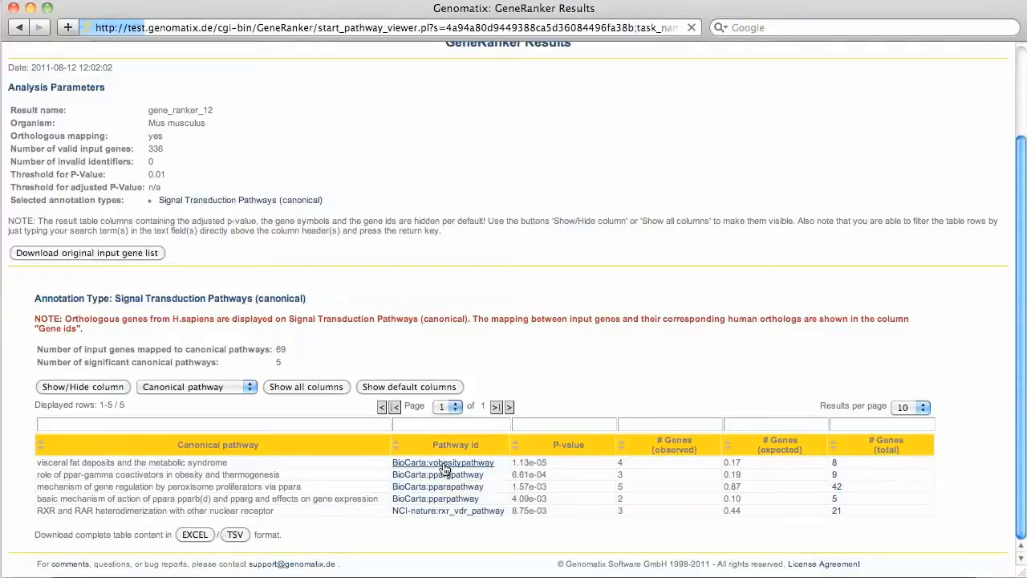
# View the obesity pathway network highlighting RETN, ADIPOQ, LPL, PPARG and RXRA.
pyautogui.click(443, 462)
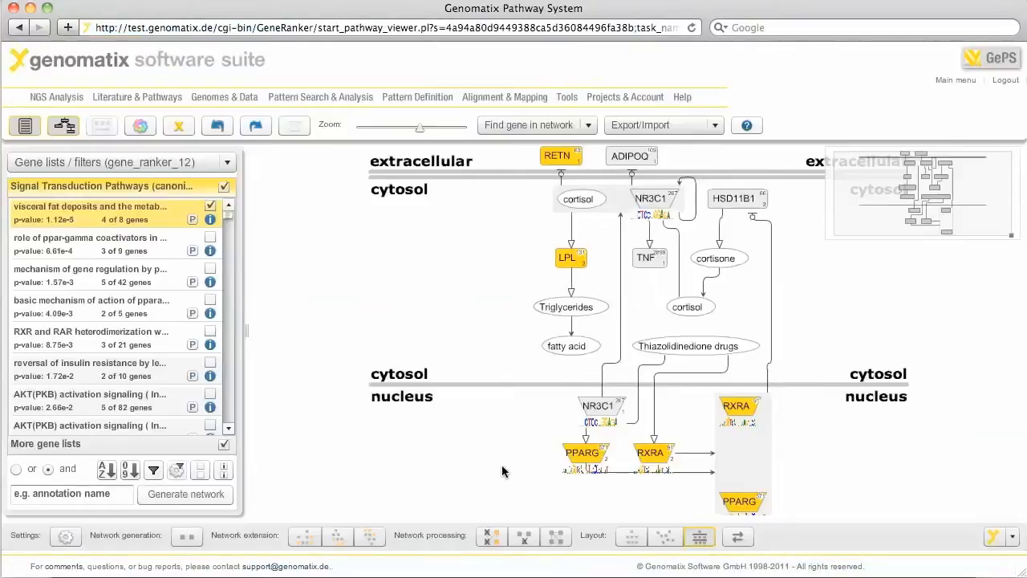
pyautogui.moveTo(380, 467)
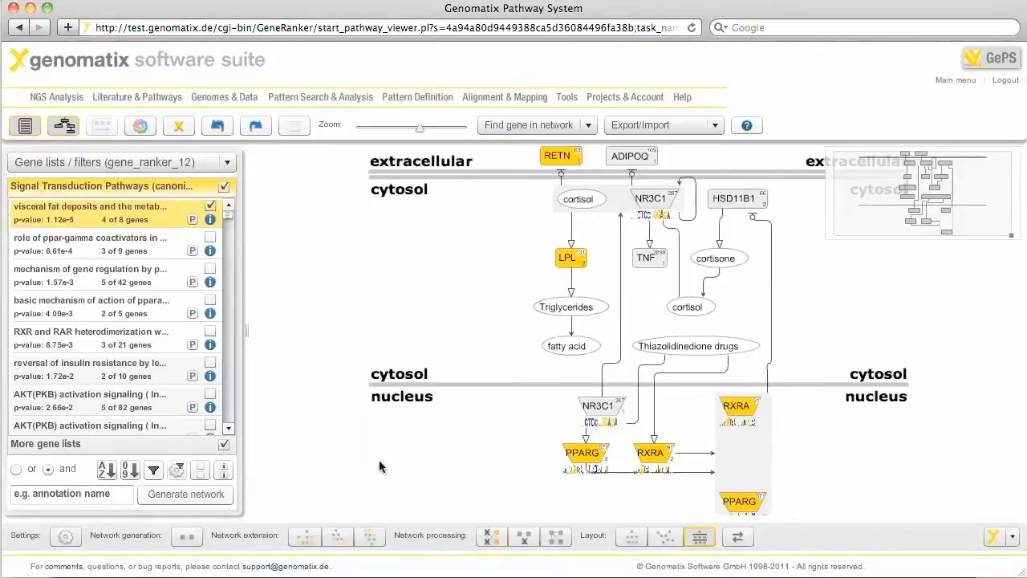
pyautogui.moveTo(538, 182)
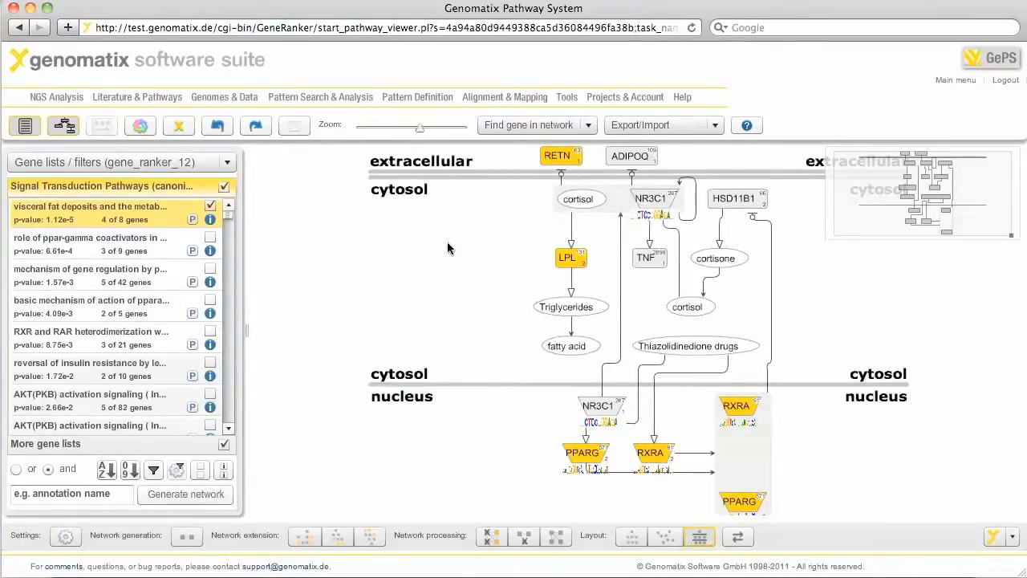
pyautogui.moveTo(467, 359)
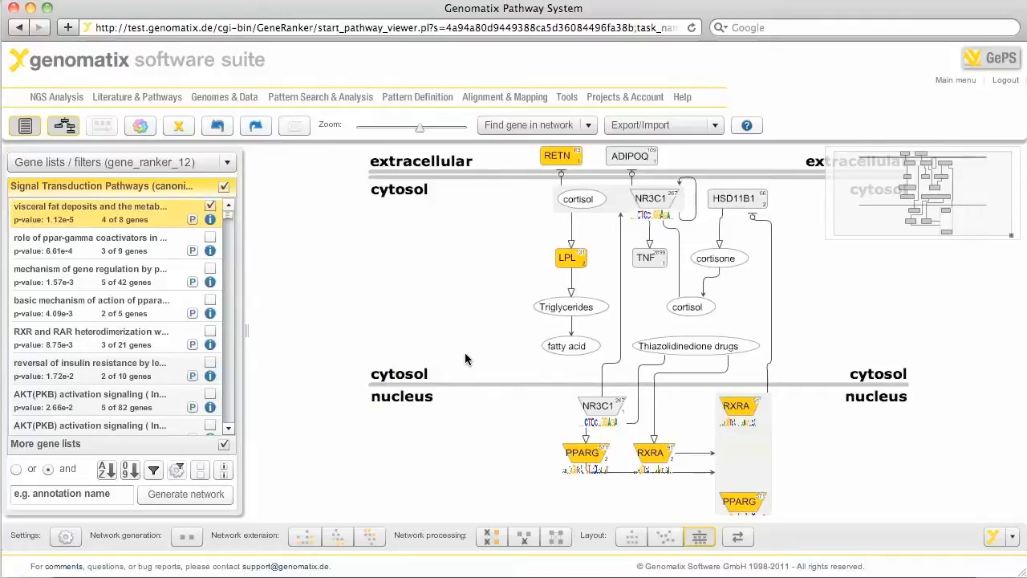
pyautogui.moveTo(548, 211)
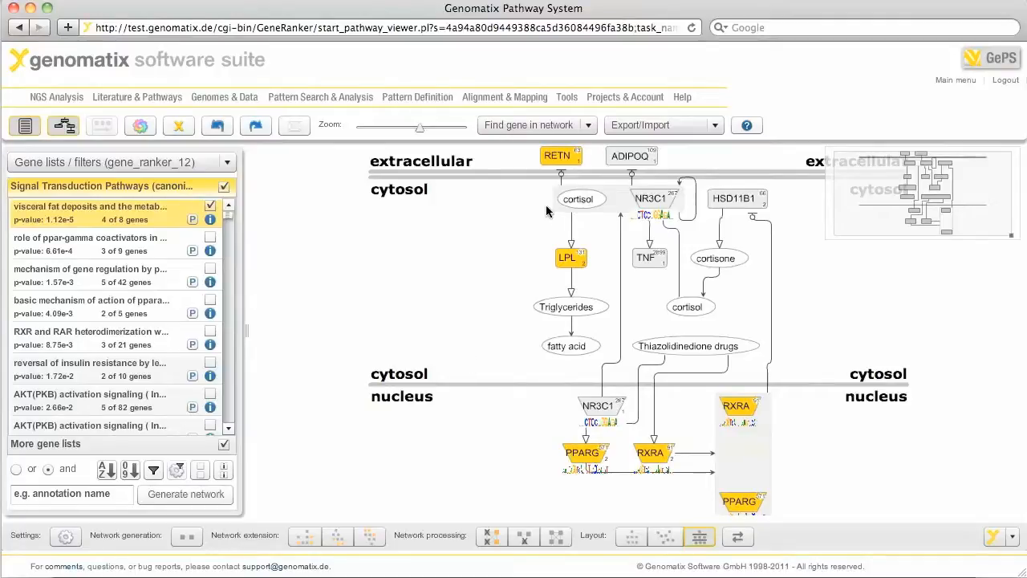
pyautogui.moveTo(544, 262)
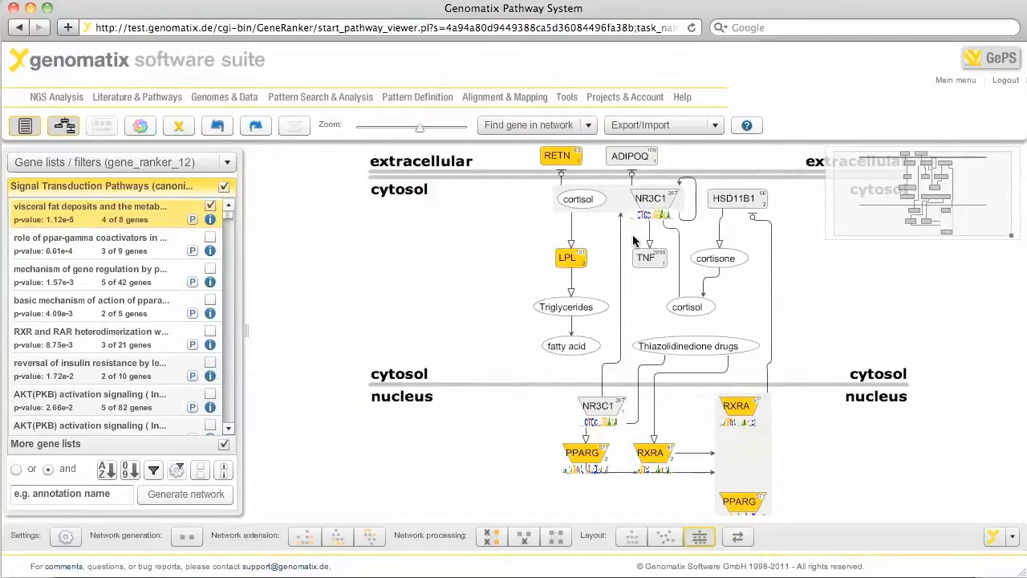
pyautogui.moveTo(650, 526)
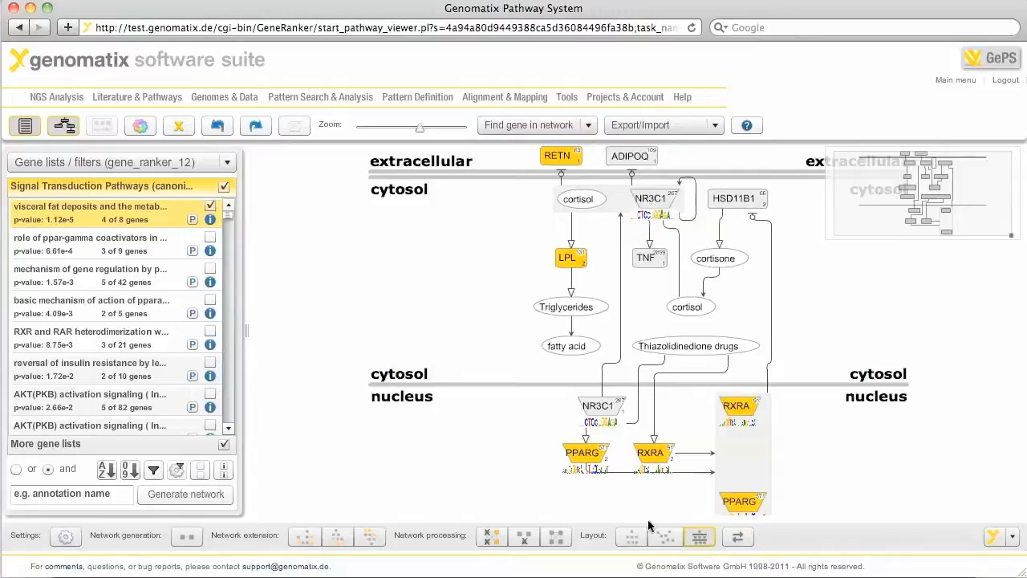
# Apply the hierarchical layout, running from Thiazolidinedione drugs down to fatty acid.
pyautogui.click(634, 536)
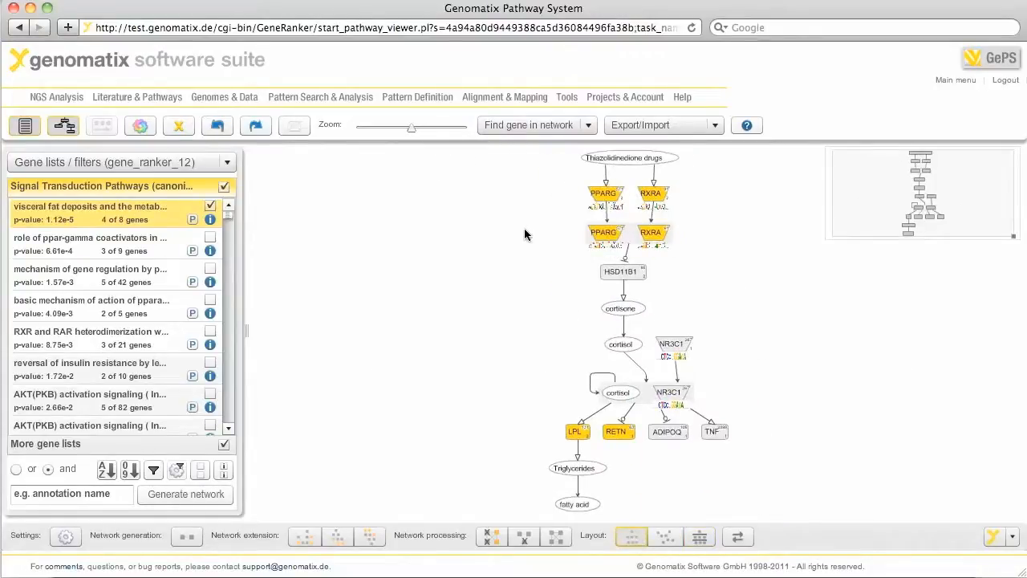
pyautogui.moveTo(527, 206)
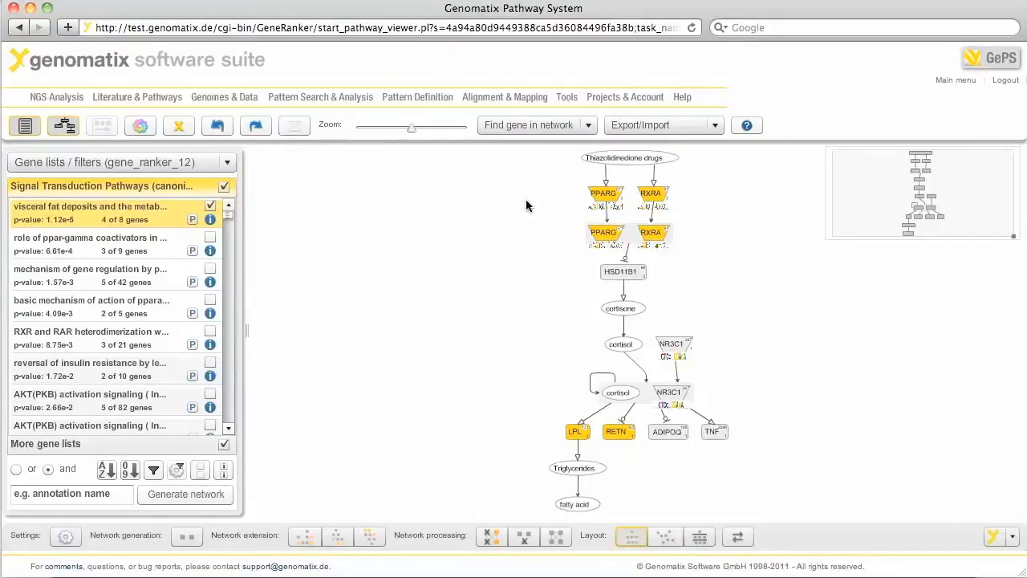
pyautogui.moveTo(521, 218)
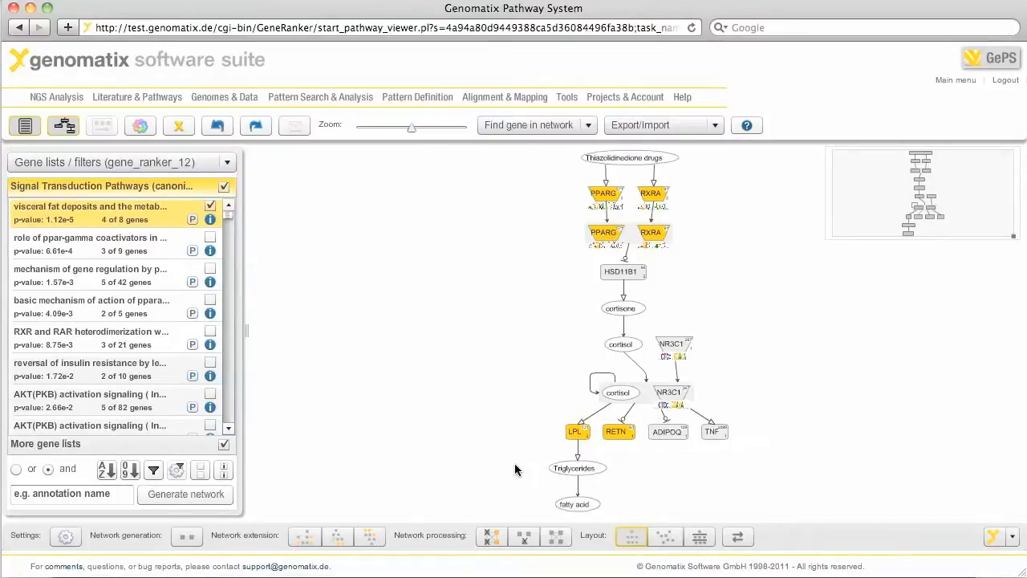
pyautogui.moveTo(529, 456)
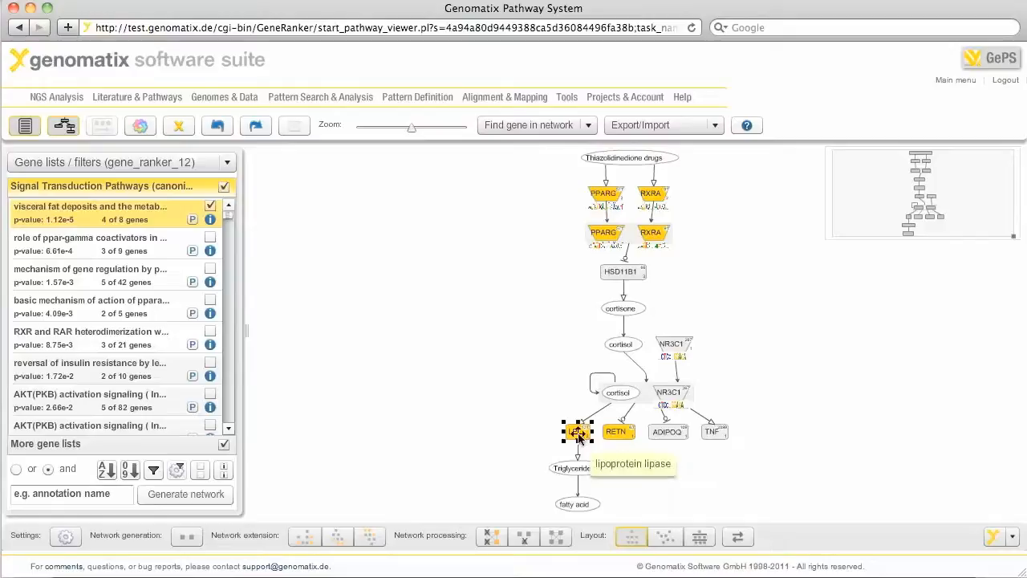
# Open LPL's gene info box and list affecting compounds such as niacin, fenofibrate and rosiglitazone.
pyautogui.click(577, 431)
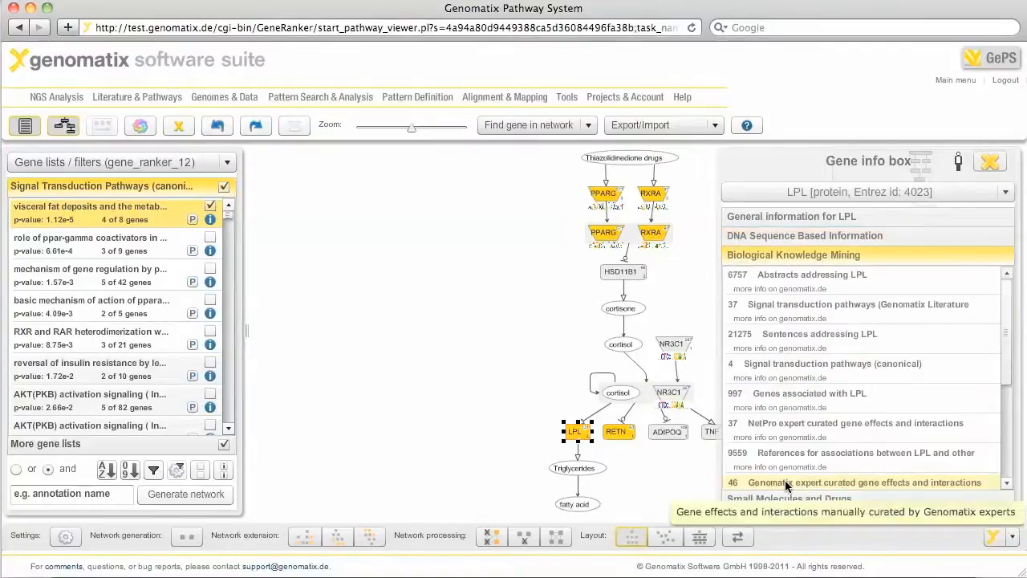
pyautogui.moveTo(785, 498)
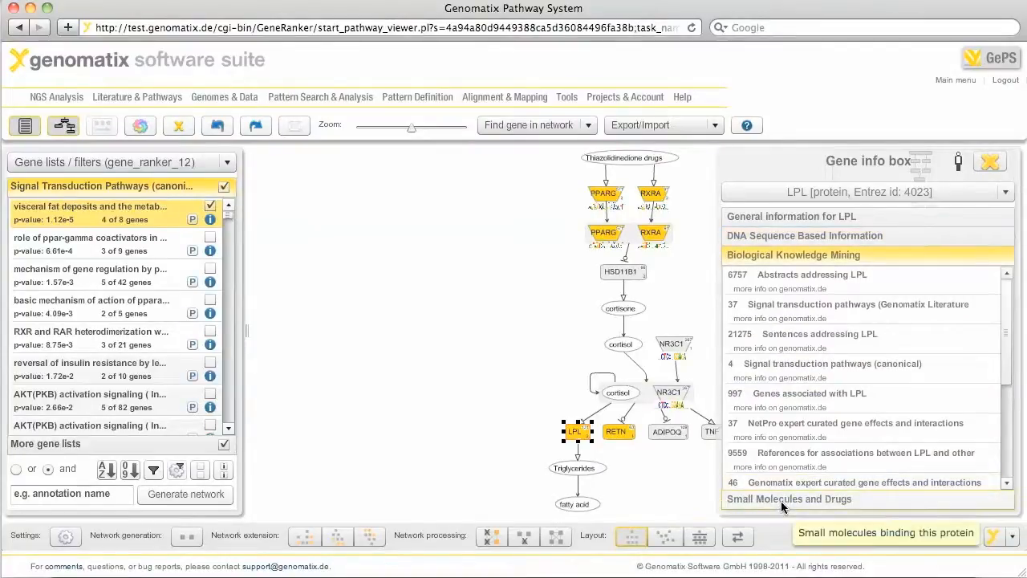
pyautogui.click(788, 498)
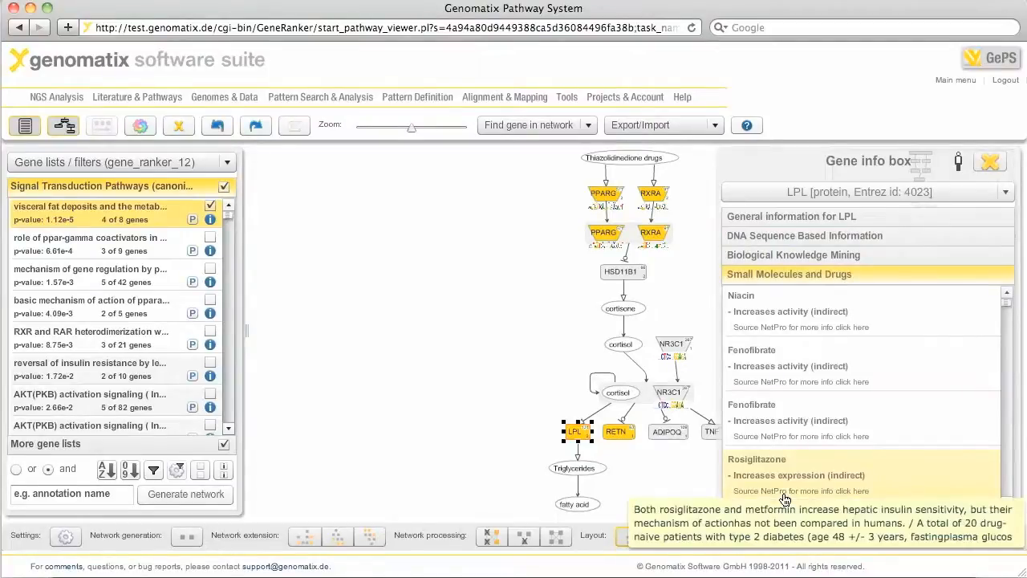
pyautogui.moveTo(506, 471)
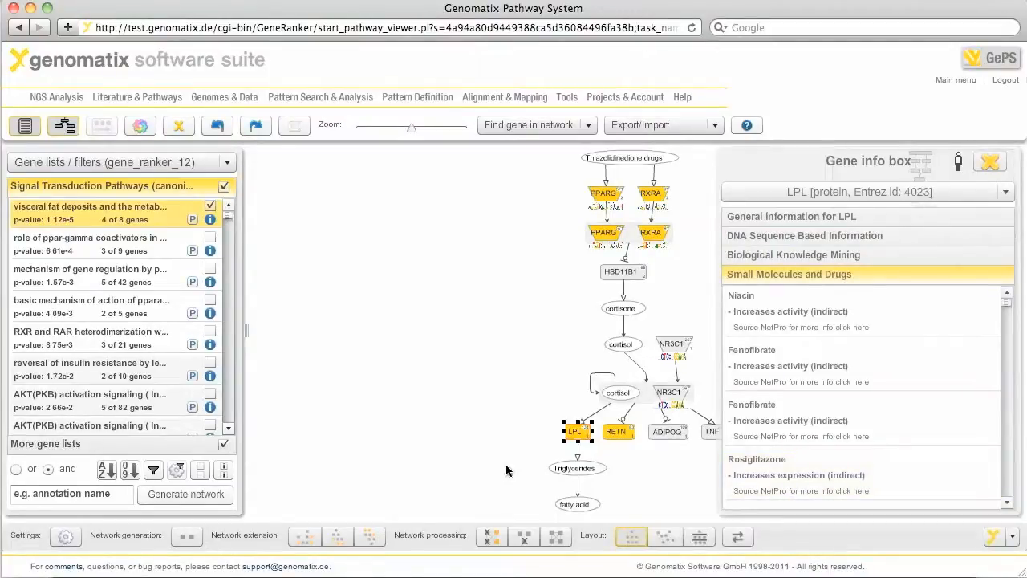